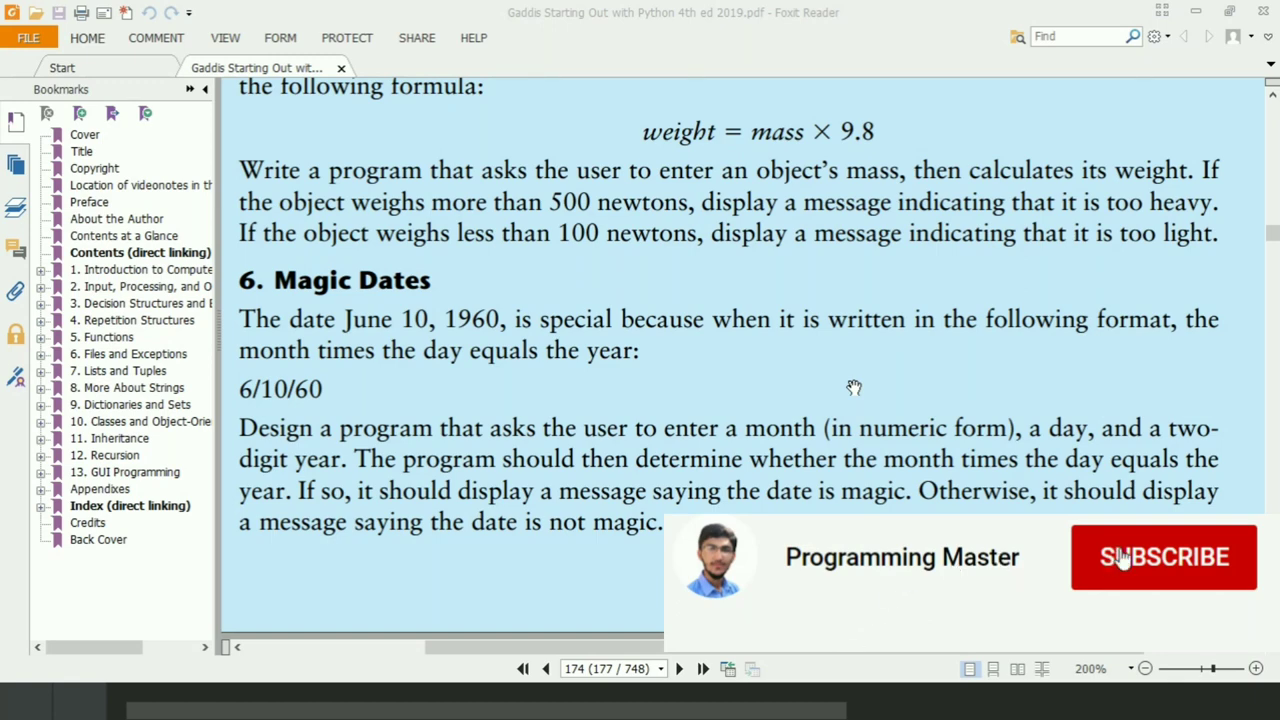
- Write day = int(input("Enter day of the month:")) and month = int(input("Enter month of the year:"))
click(1164, 556)
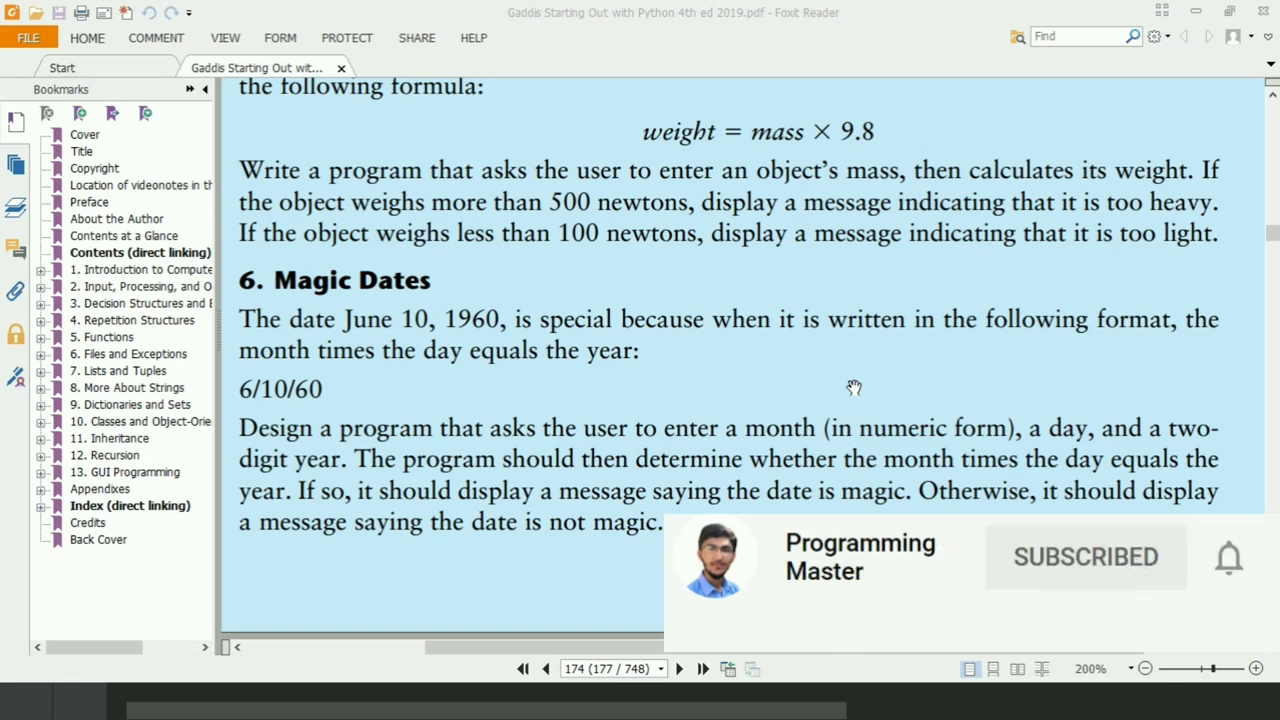
click(1228, 556)
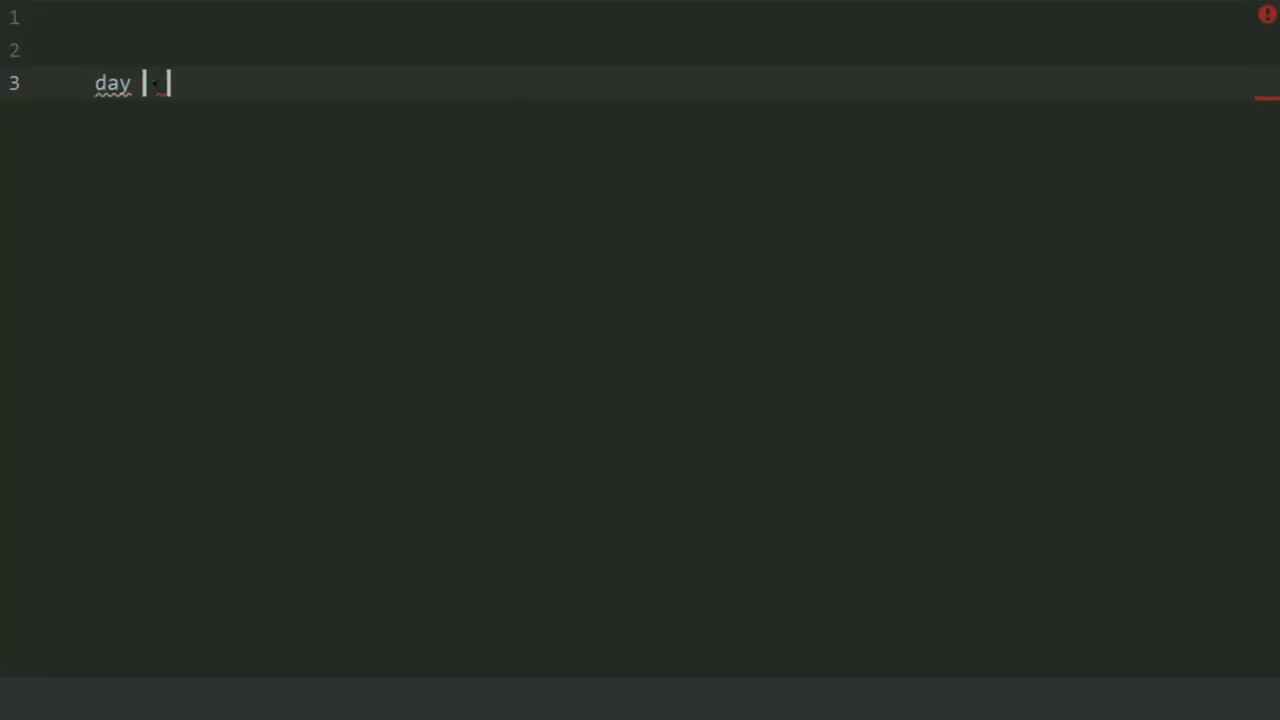
text(= int(input()
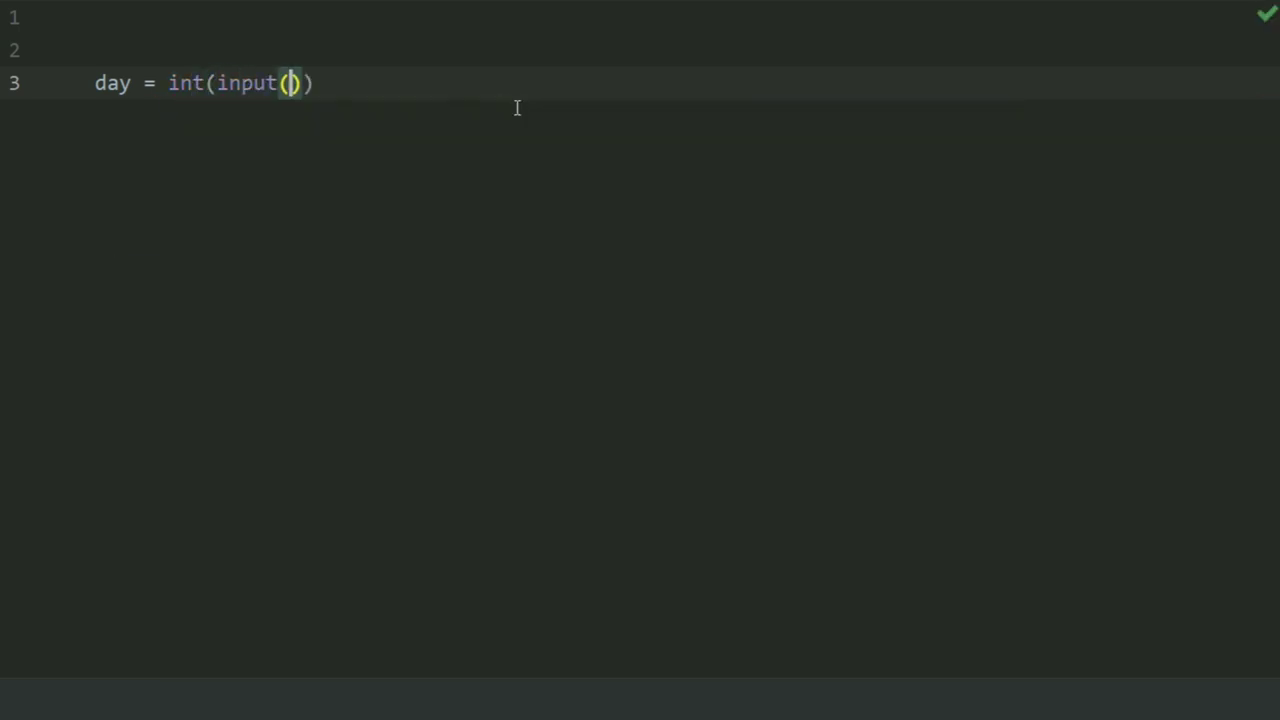
text("Enter ")
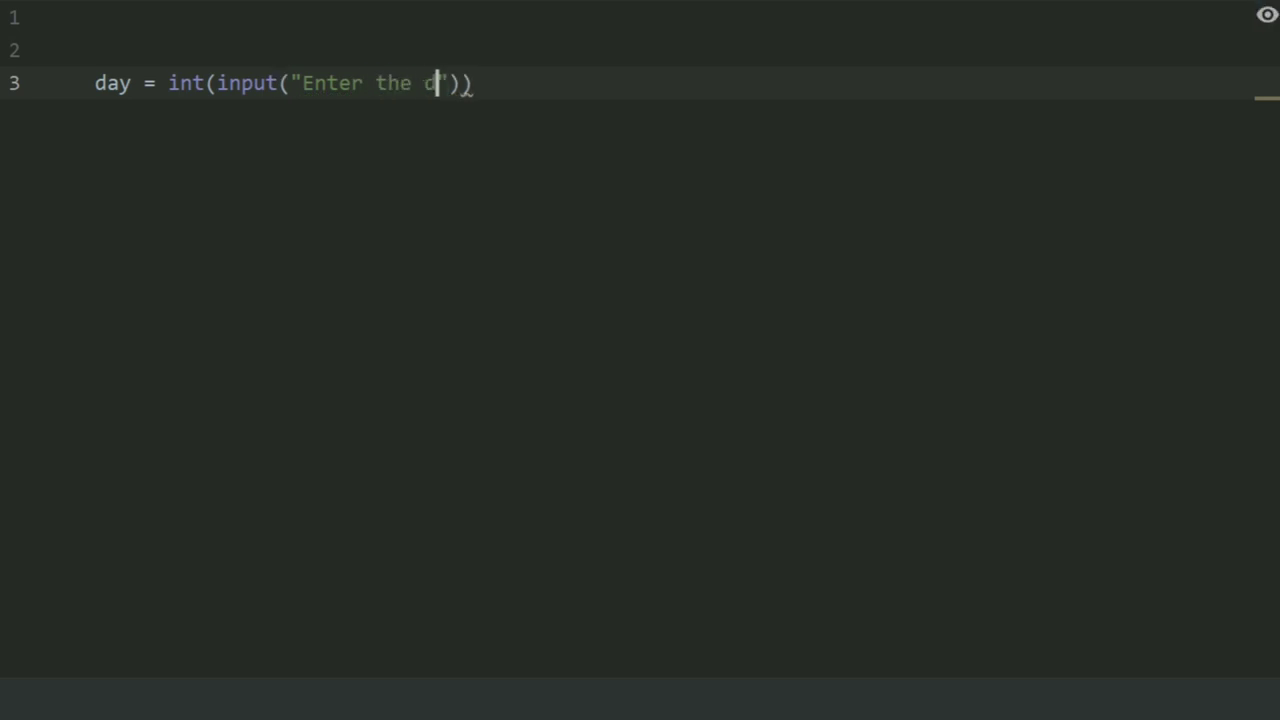
text(ay of the month:)
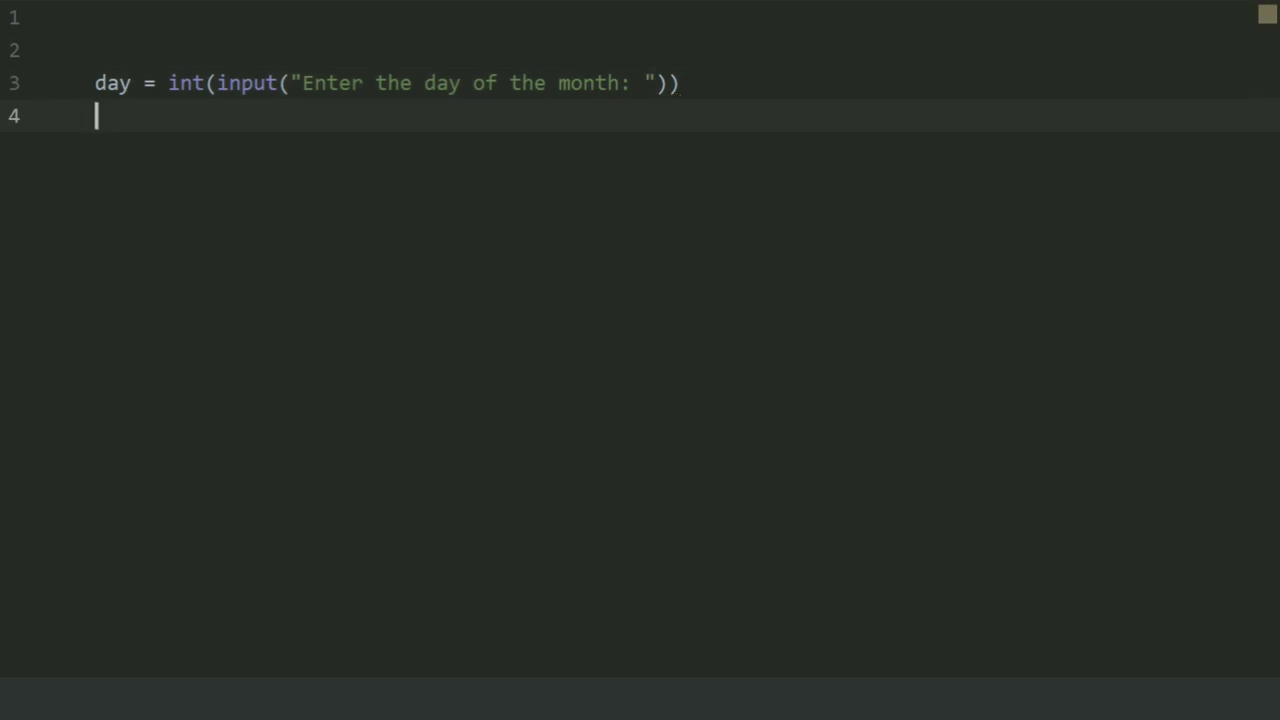
text(mon)
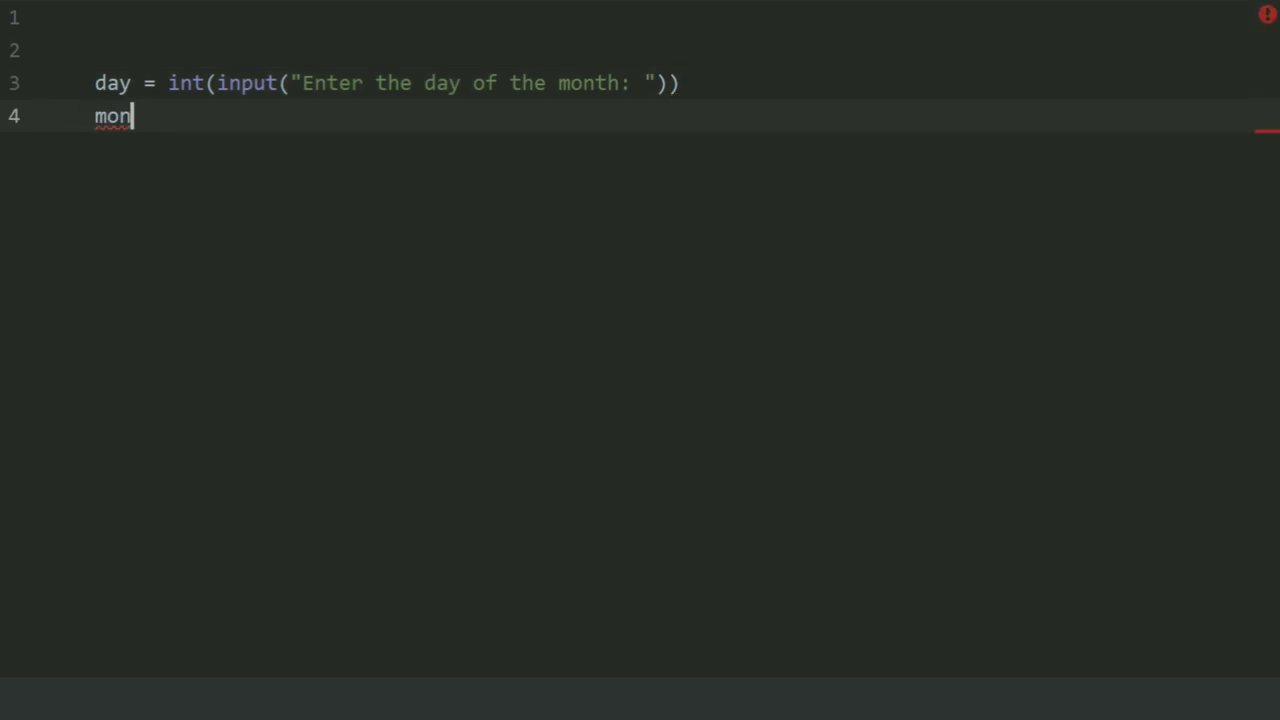
text(th -)
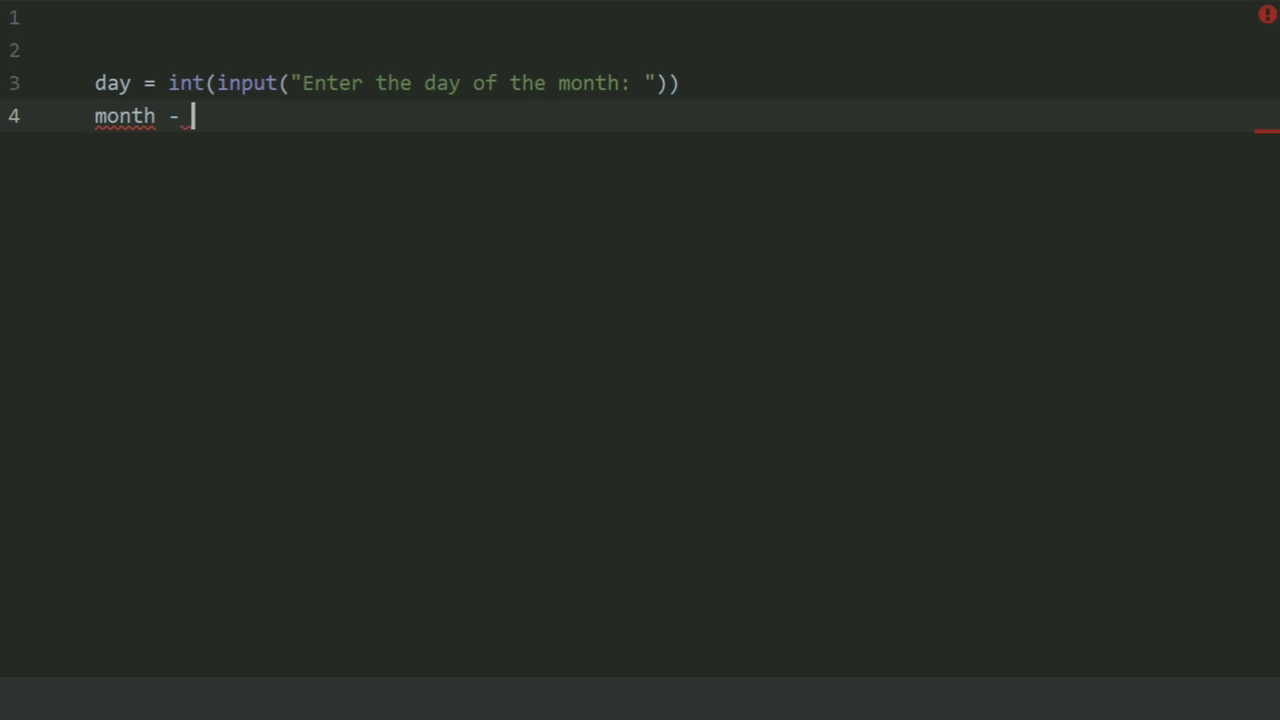
text(= int(input(")
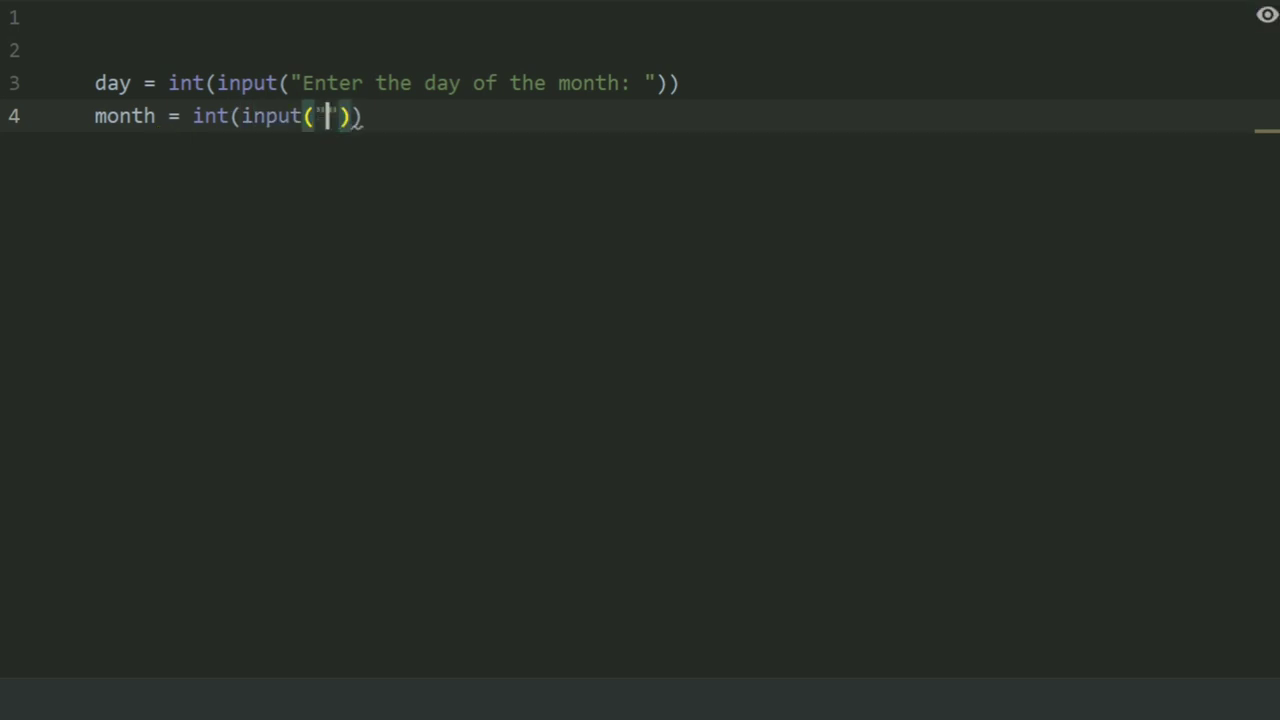
text(Enter the mon)
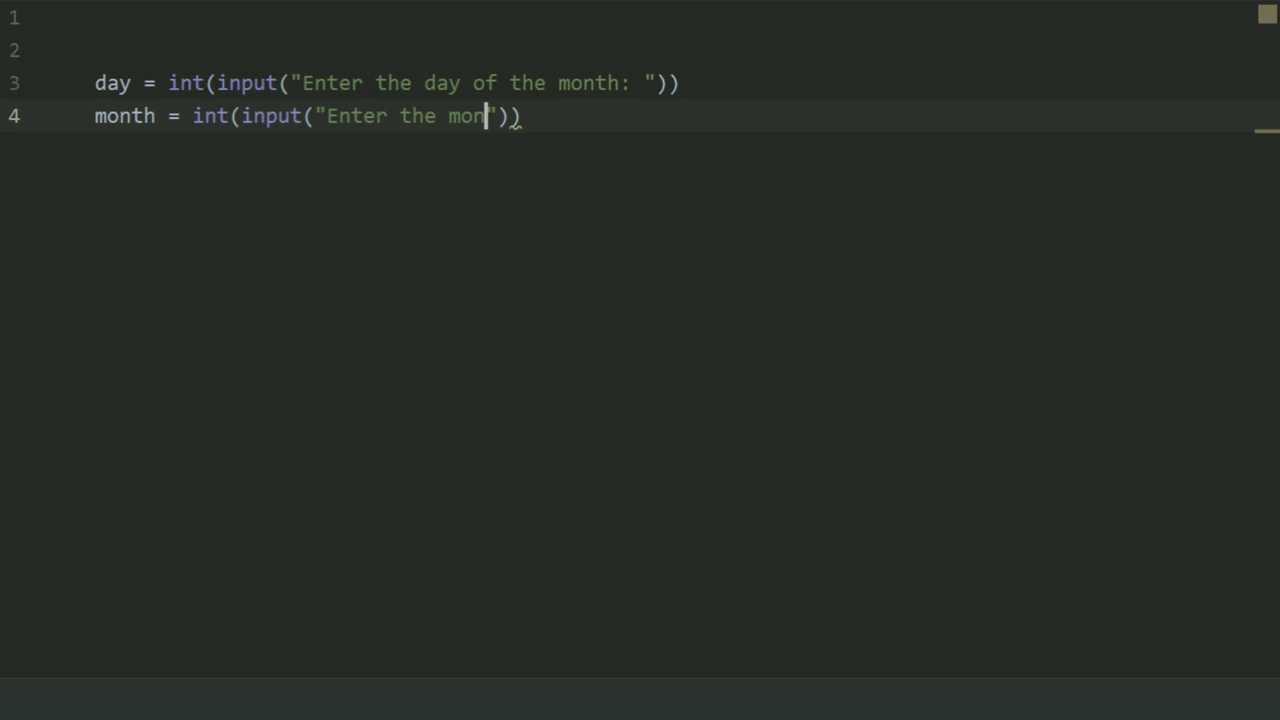
text(th of the)
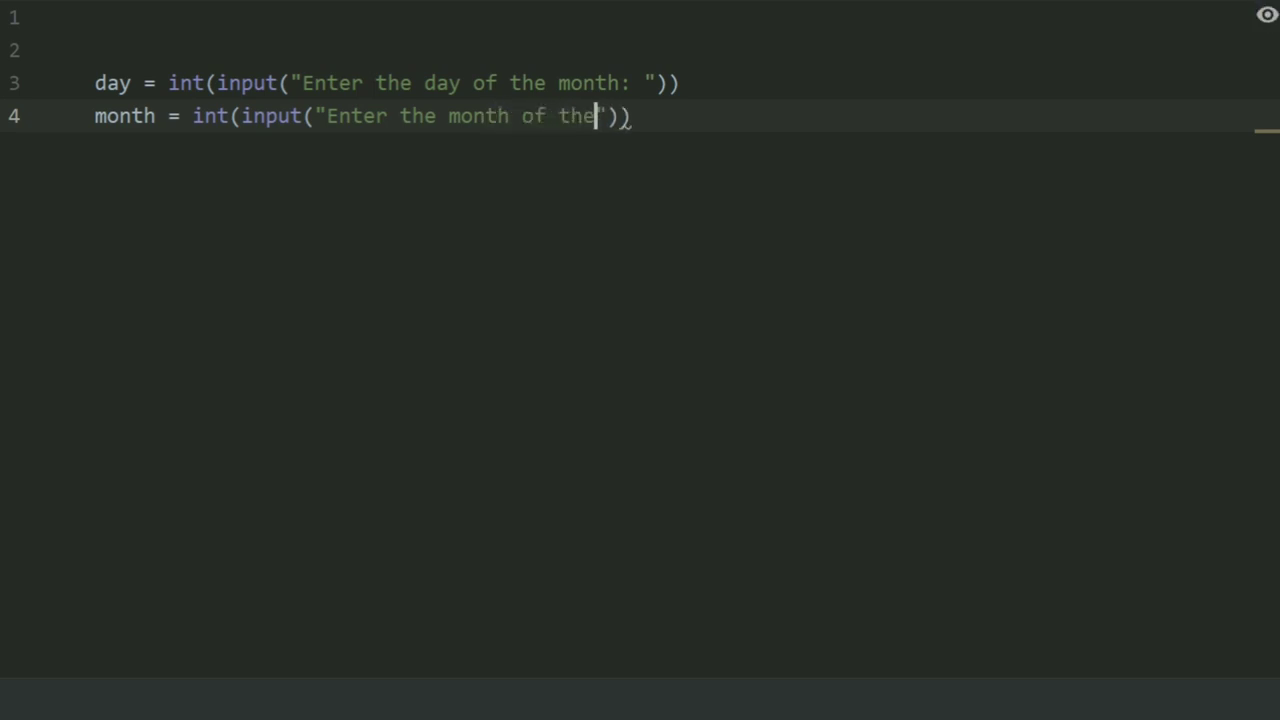
text(year:)
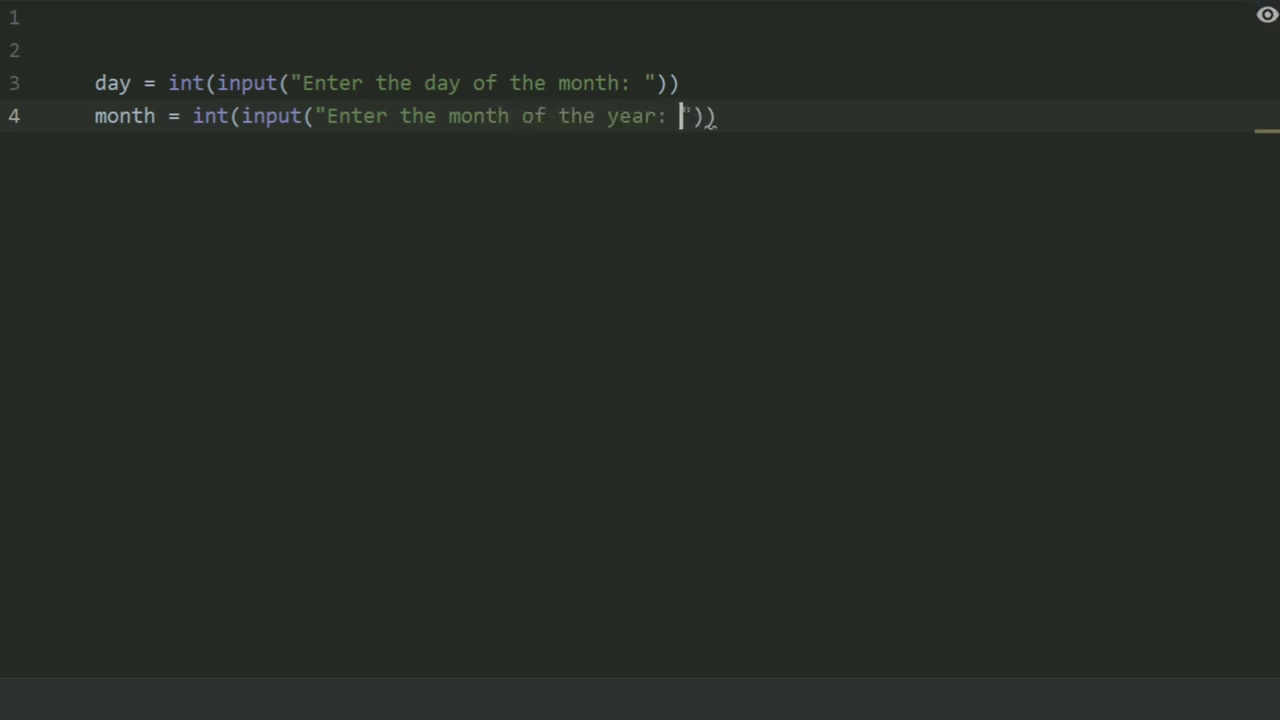
- Write year = int(input(...)) prompting for the year in two-digit format
key(enter)
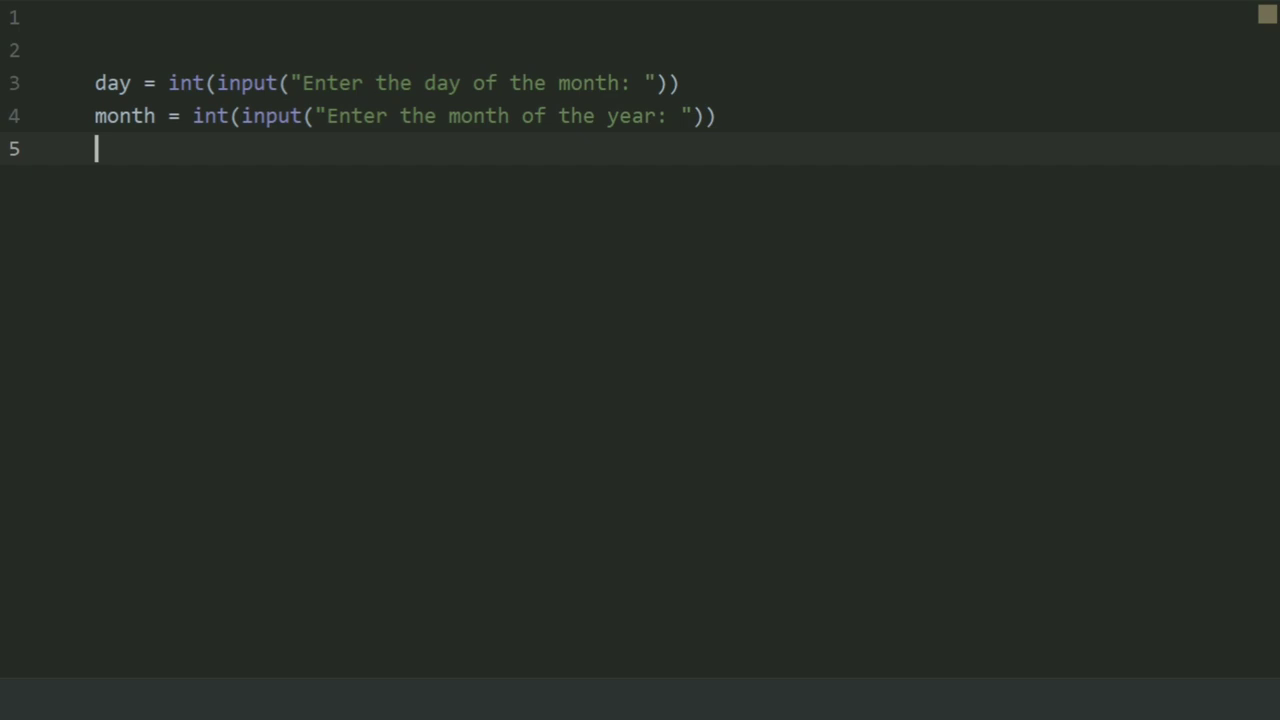
text(year =)
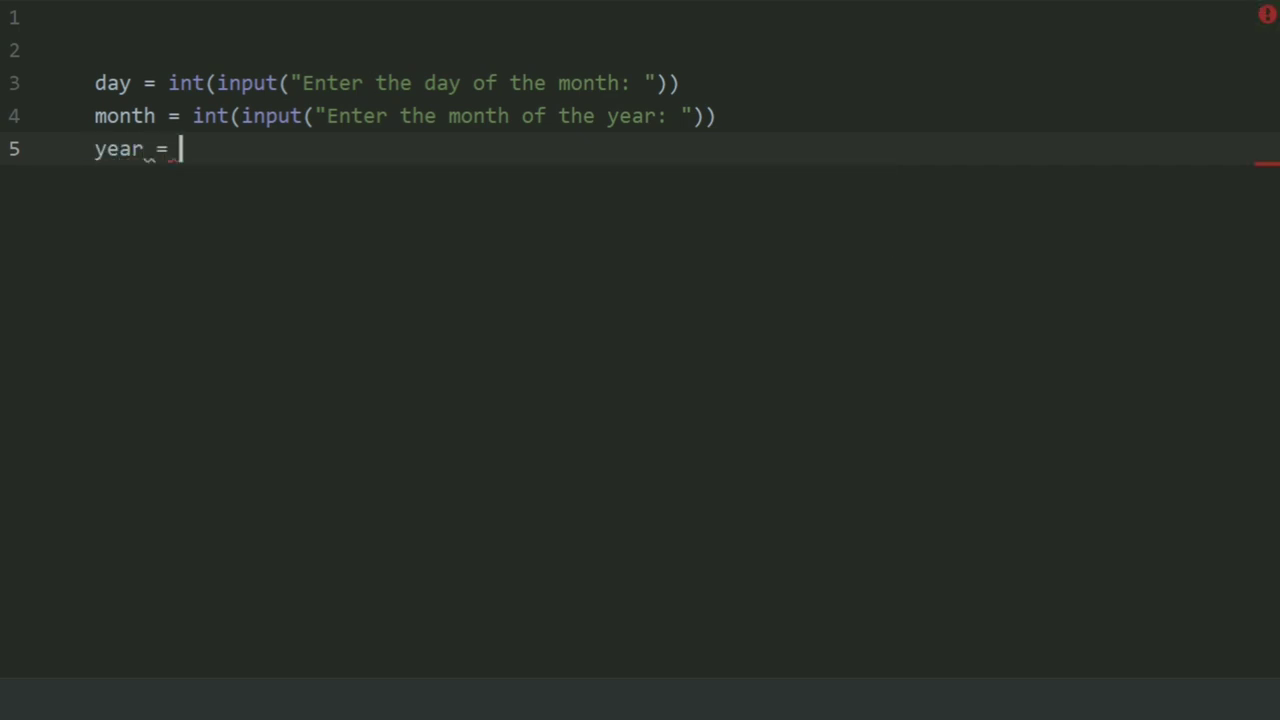
text(int(input("Enter)
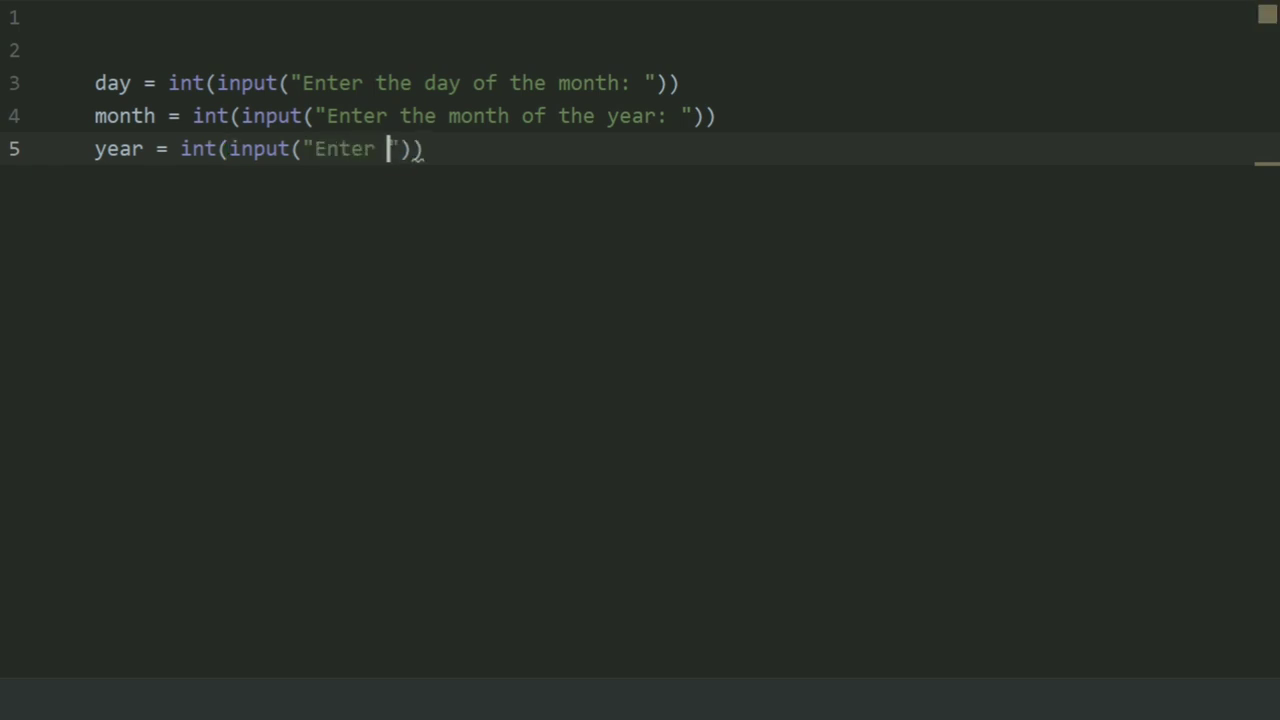
text(the year)
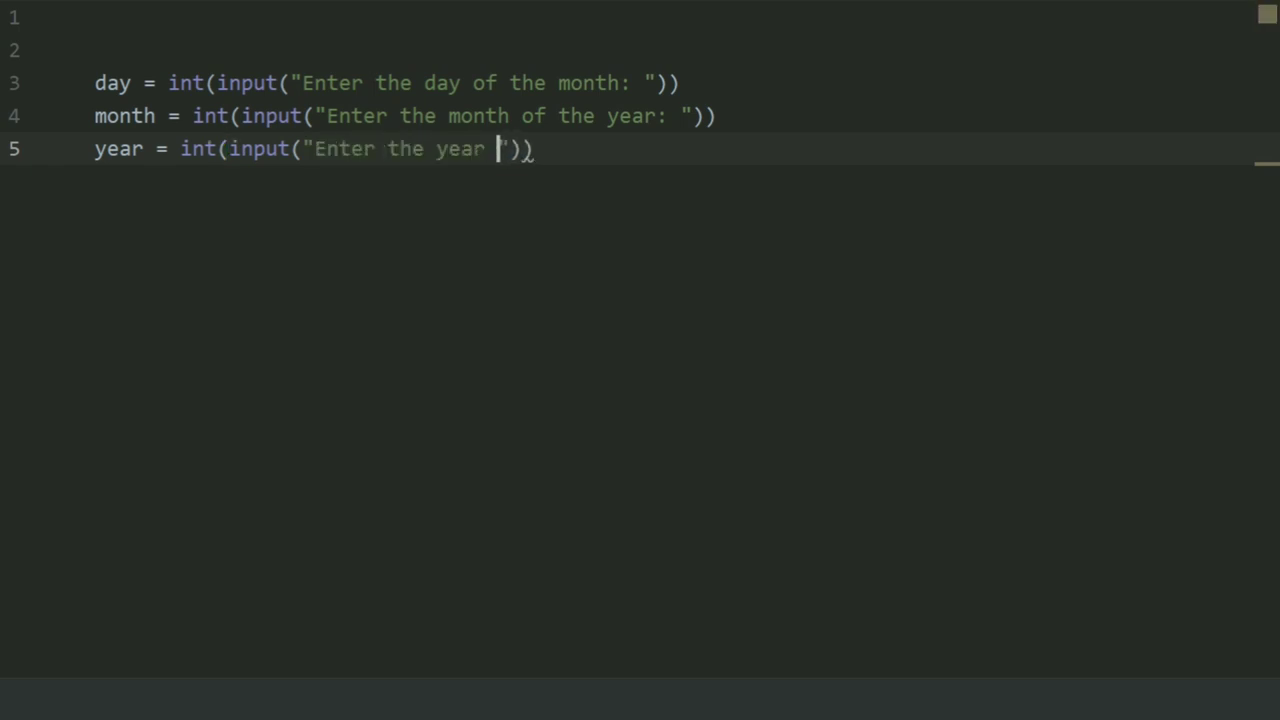
text(in)
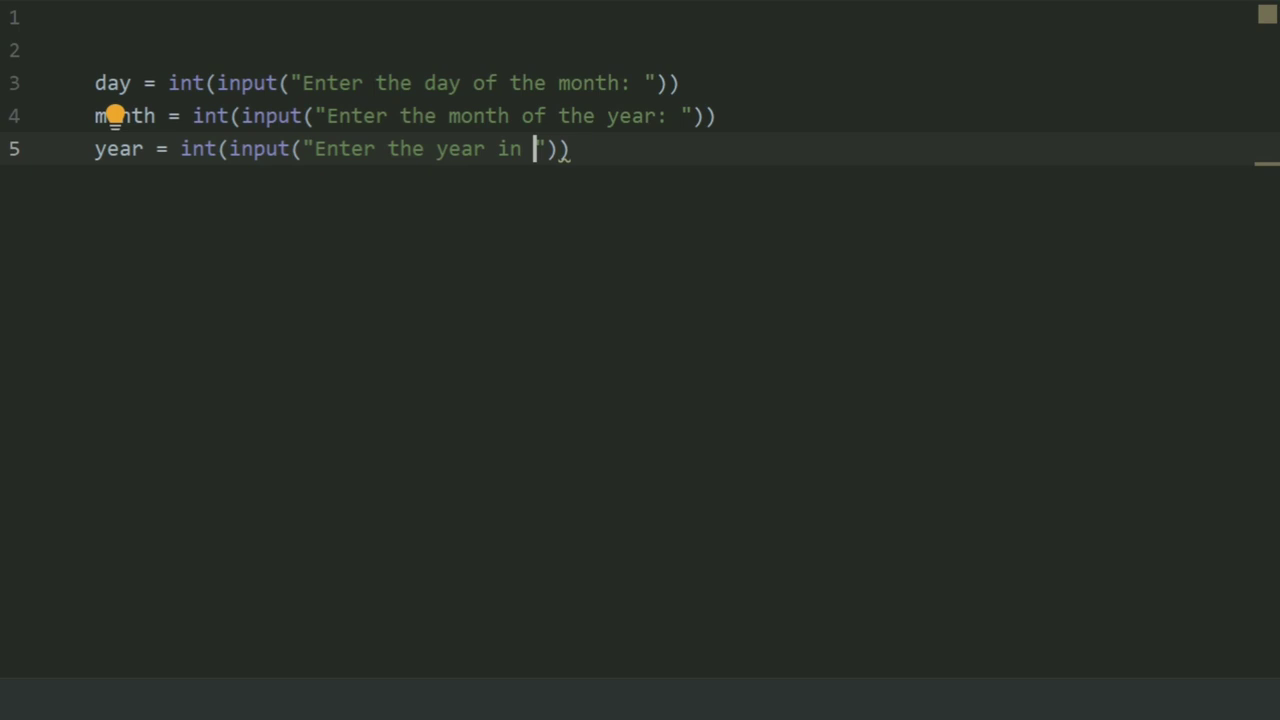
text(two digit for)
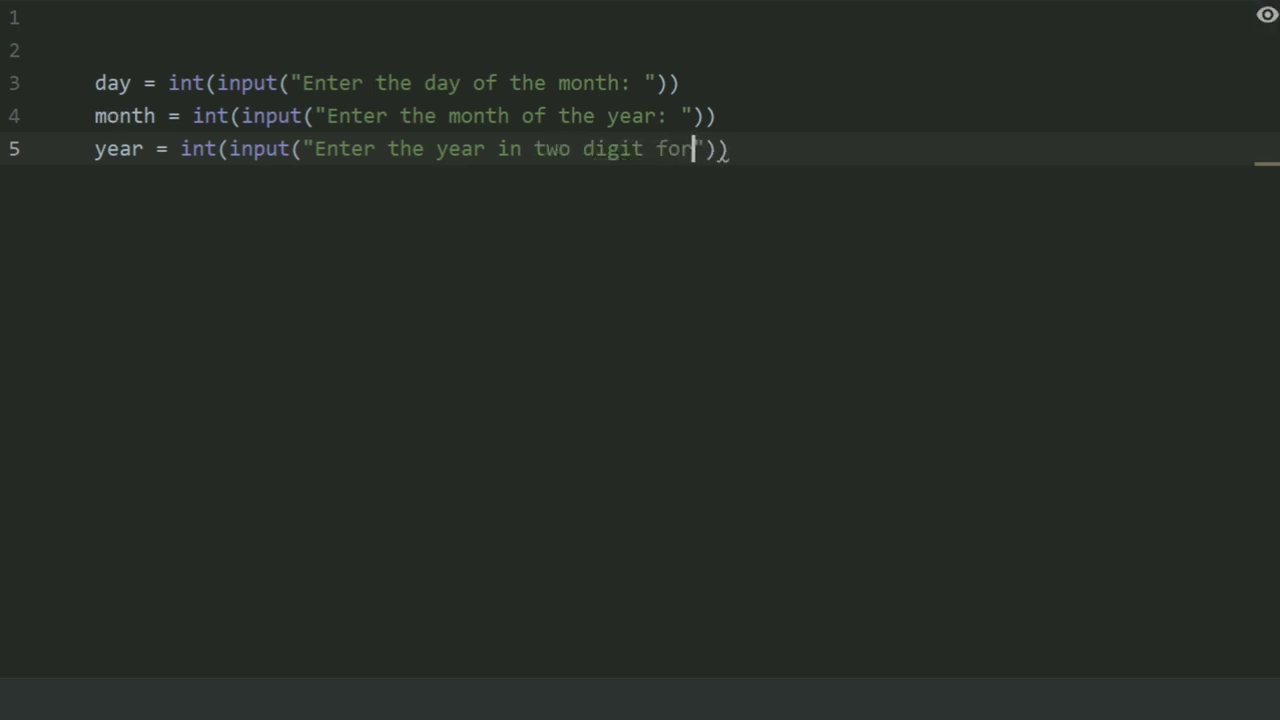
text(mate)
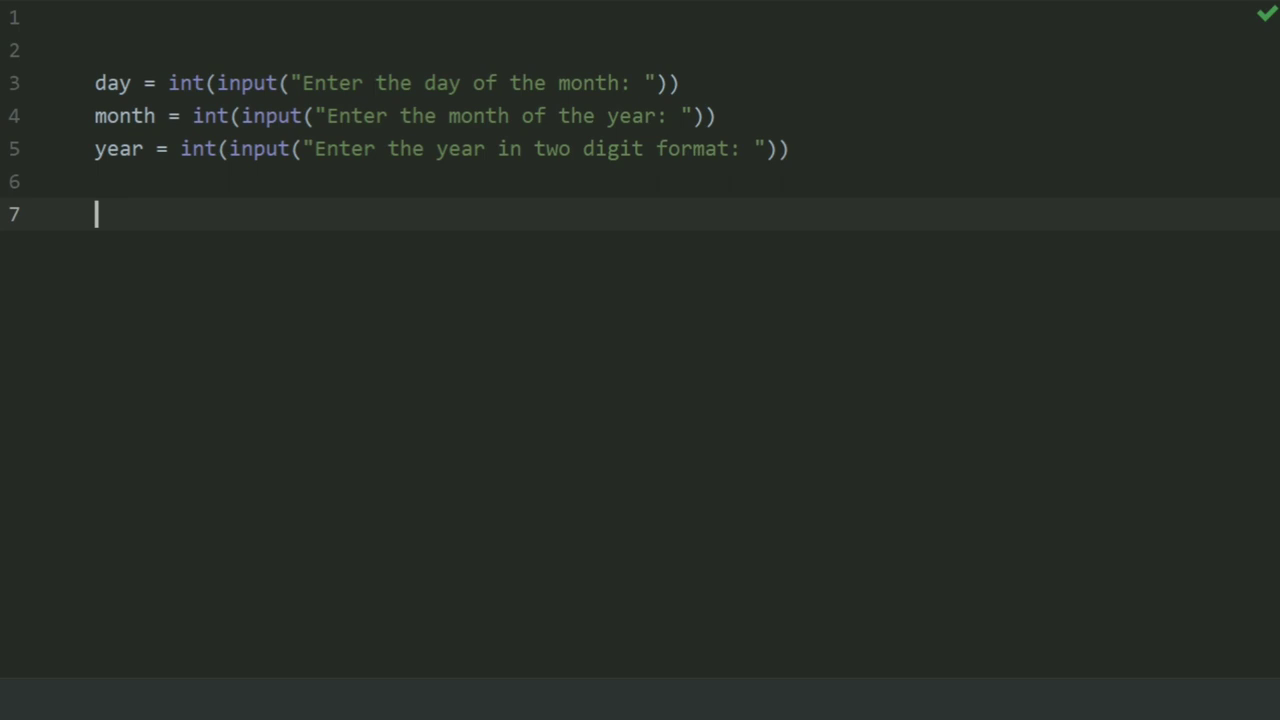
- Add if month * day == year: printing "Given date is magic date"
text(if month)
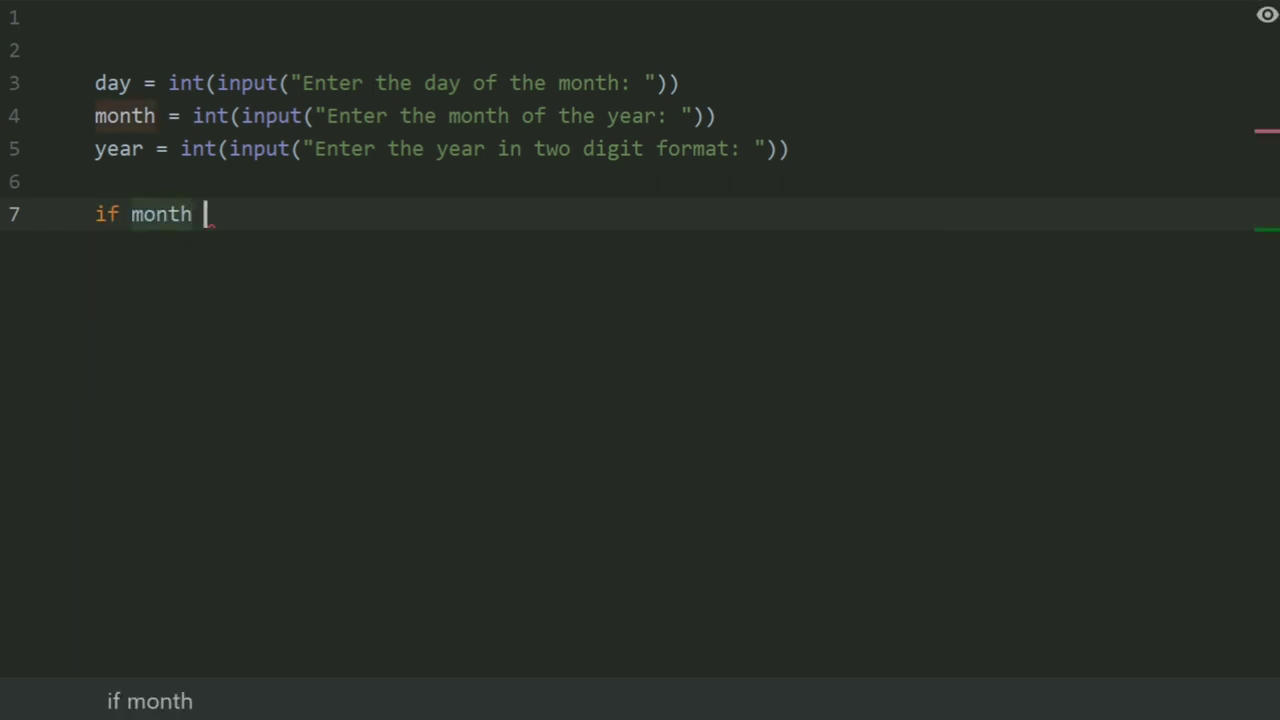
text(* day ==)
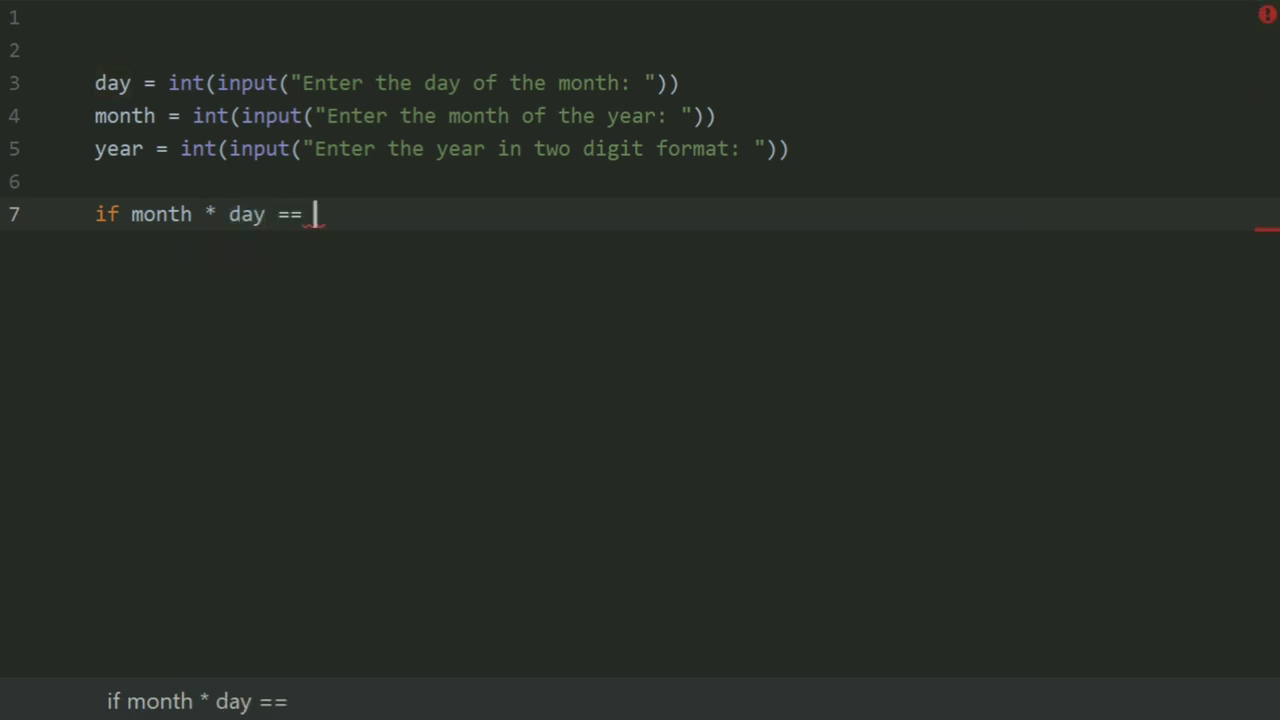
text(year:)
text(print()
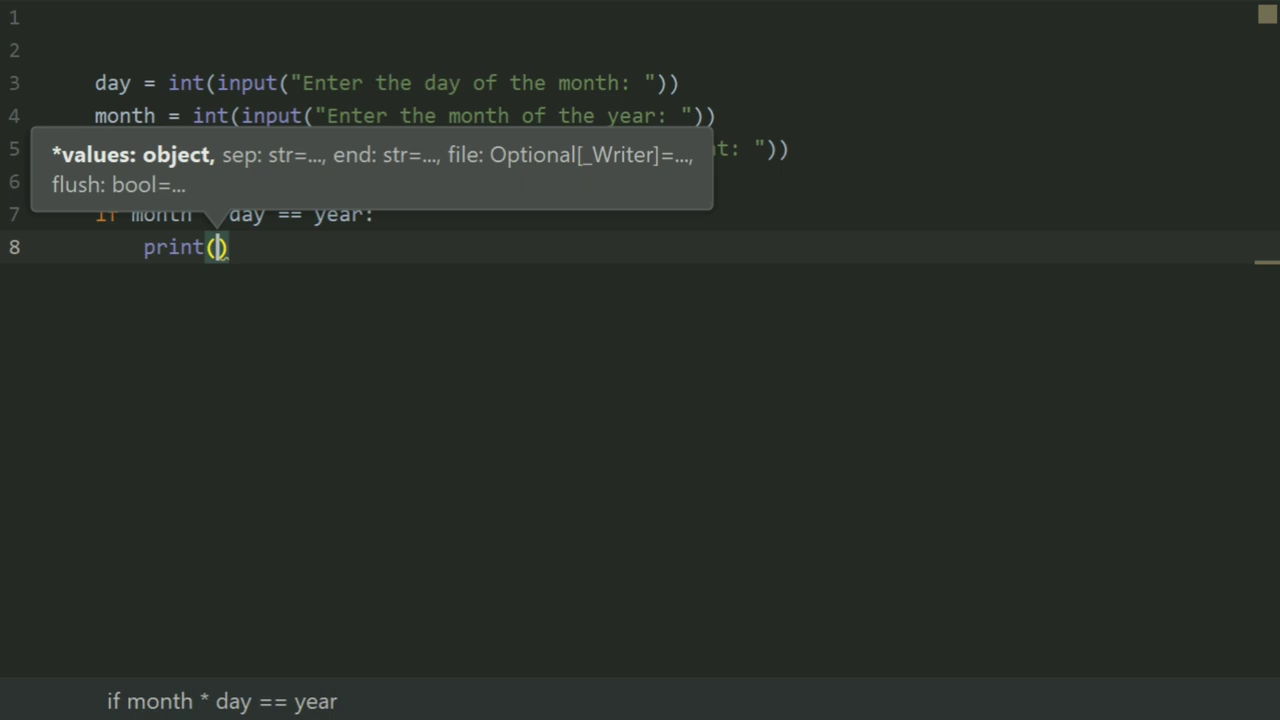
text("Given")
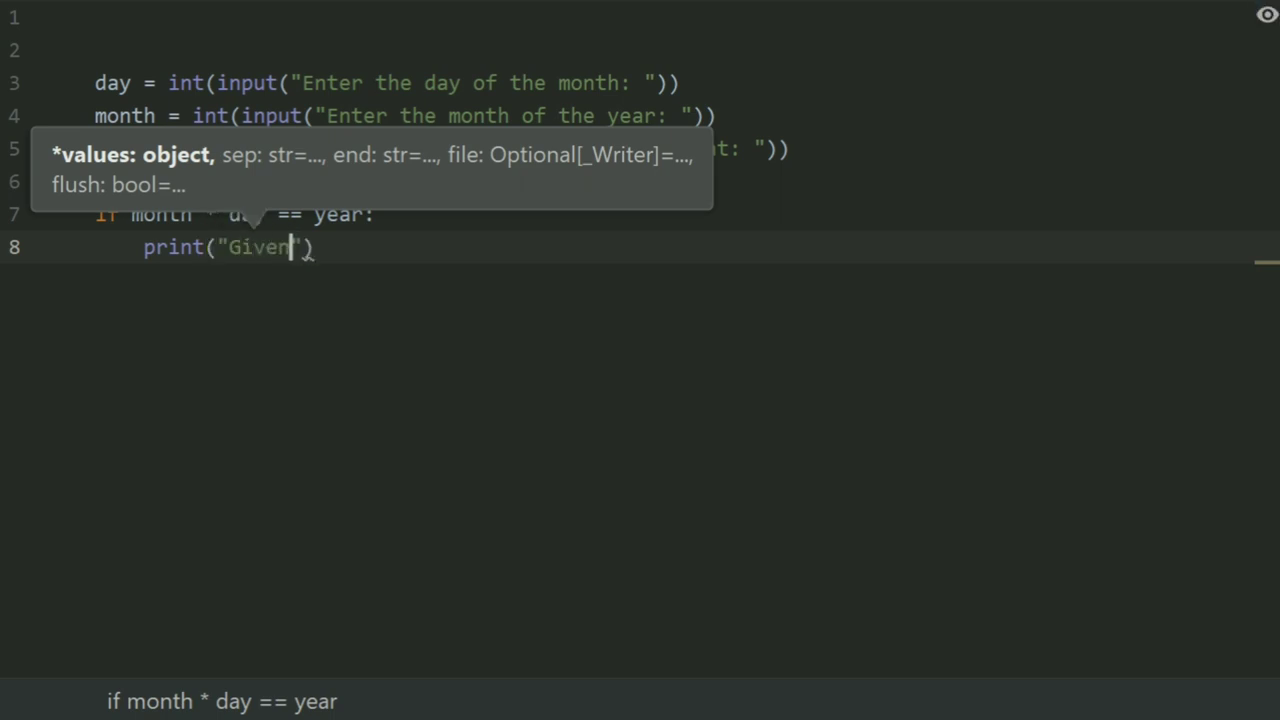
text(date is)
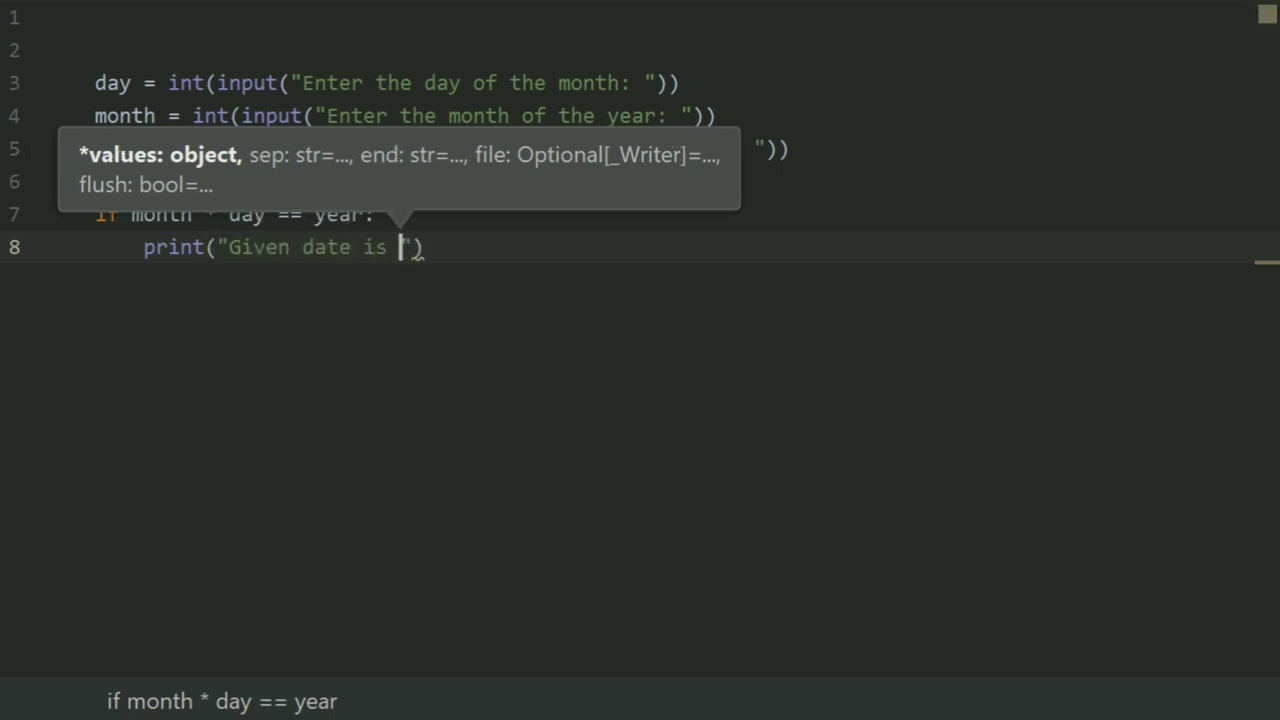
text(magic dat)
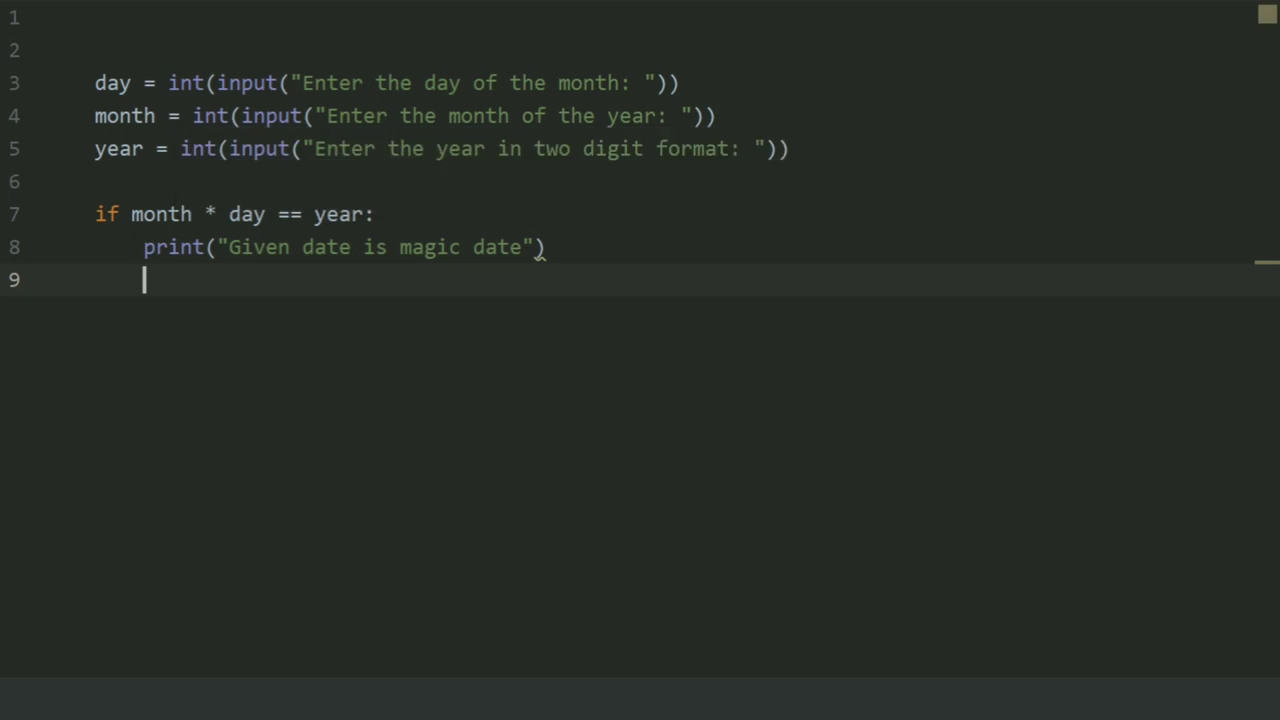
- Add the else branch printing "Given date is not magic date"
text(elsi)
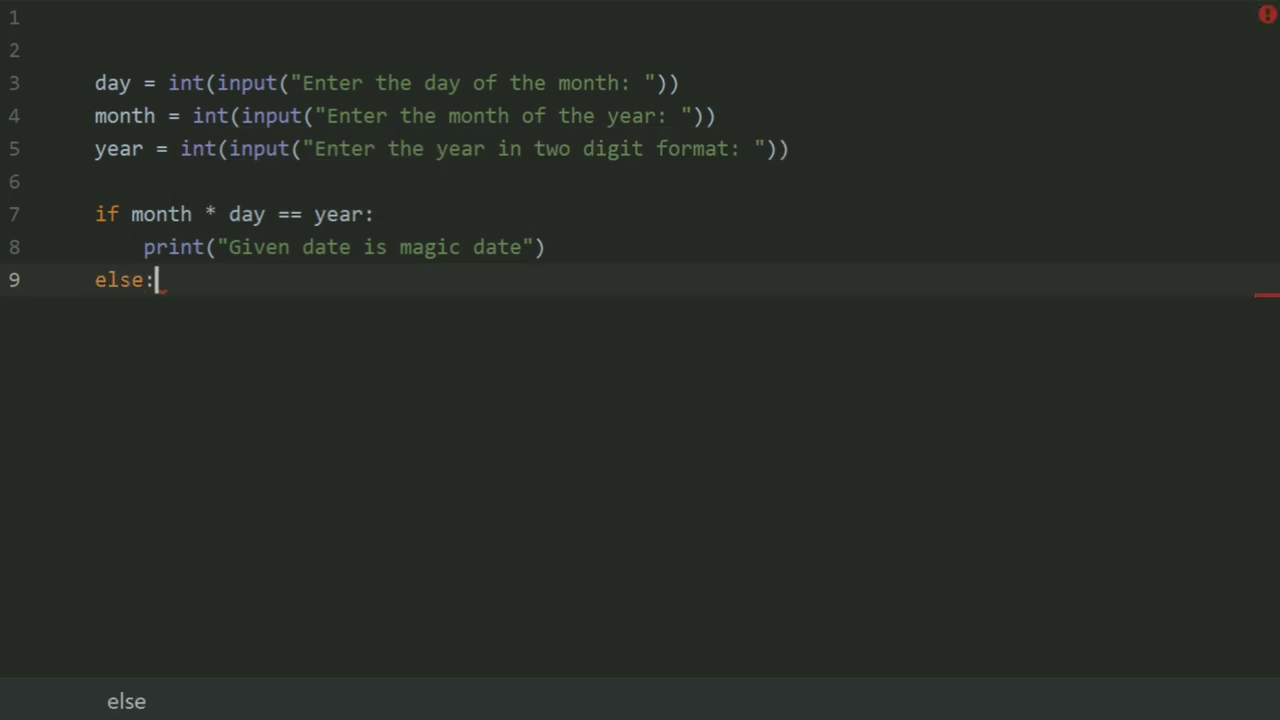
text(print(")
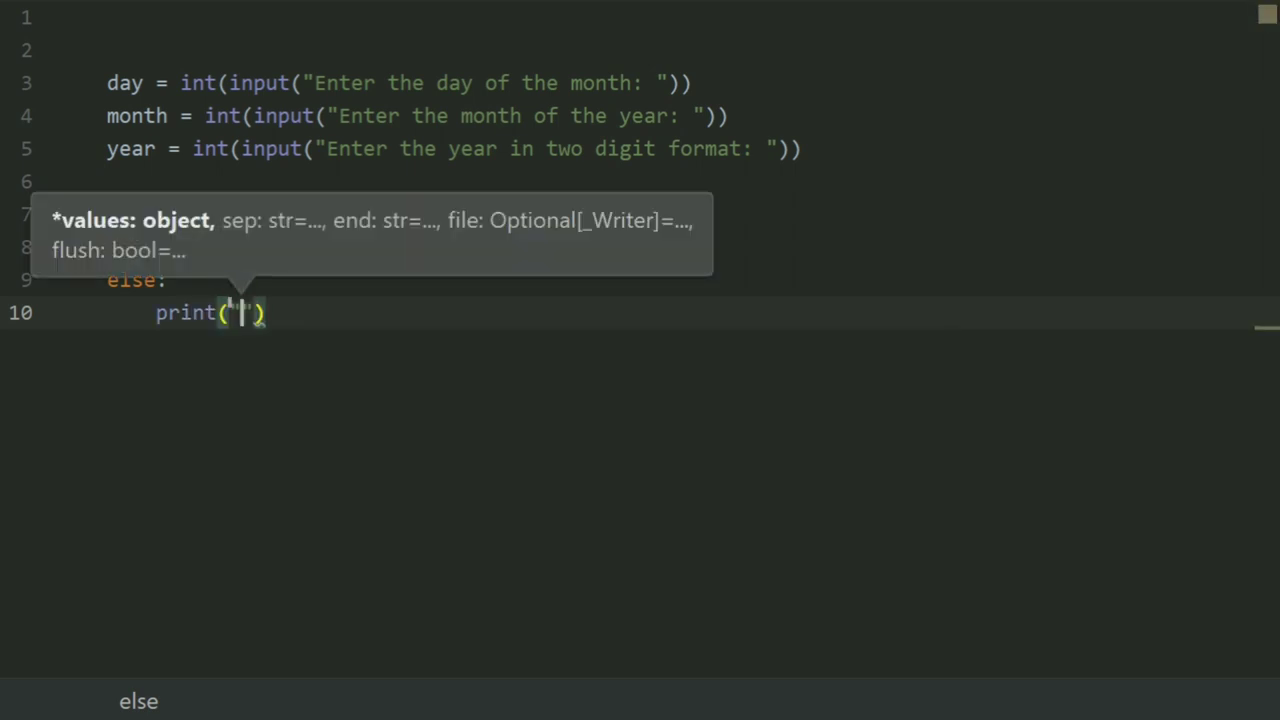
text(Given date is not)
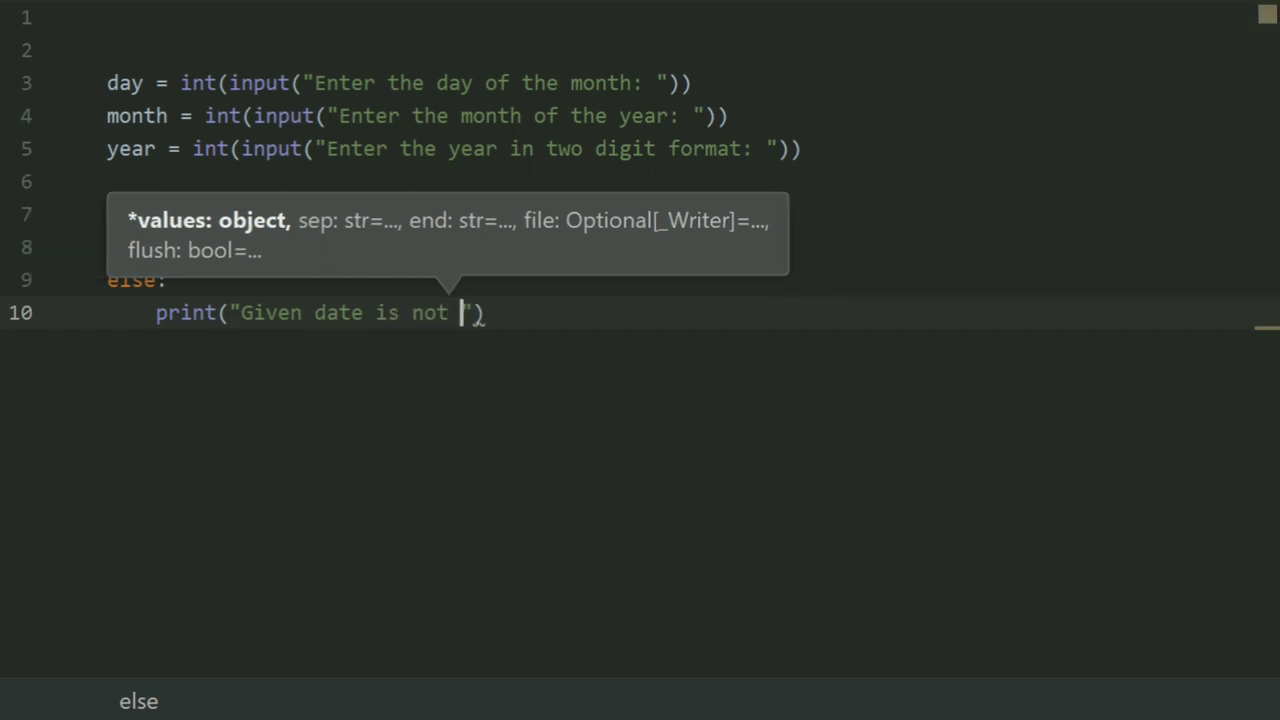
text(magic date)
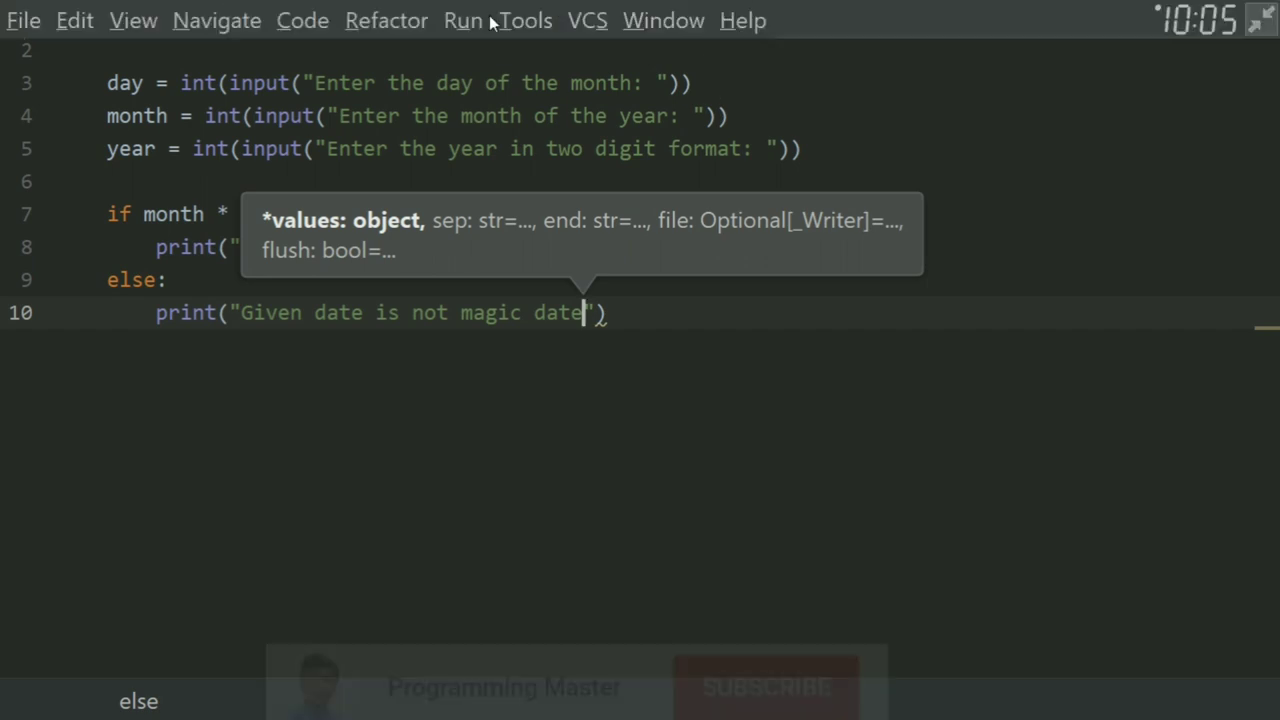
- Run the Magic dates configuration with day 10, month 5, year 60, getting 'not magic date', and start a rerun
click(462, 20)
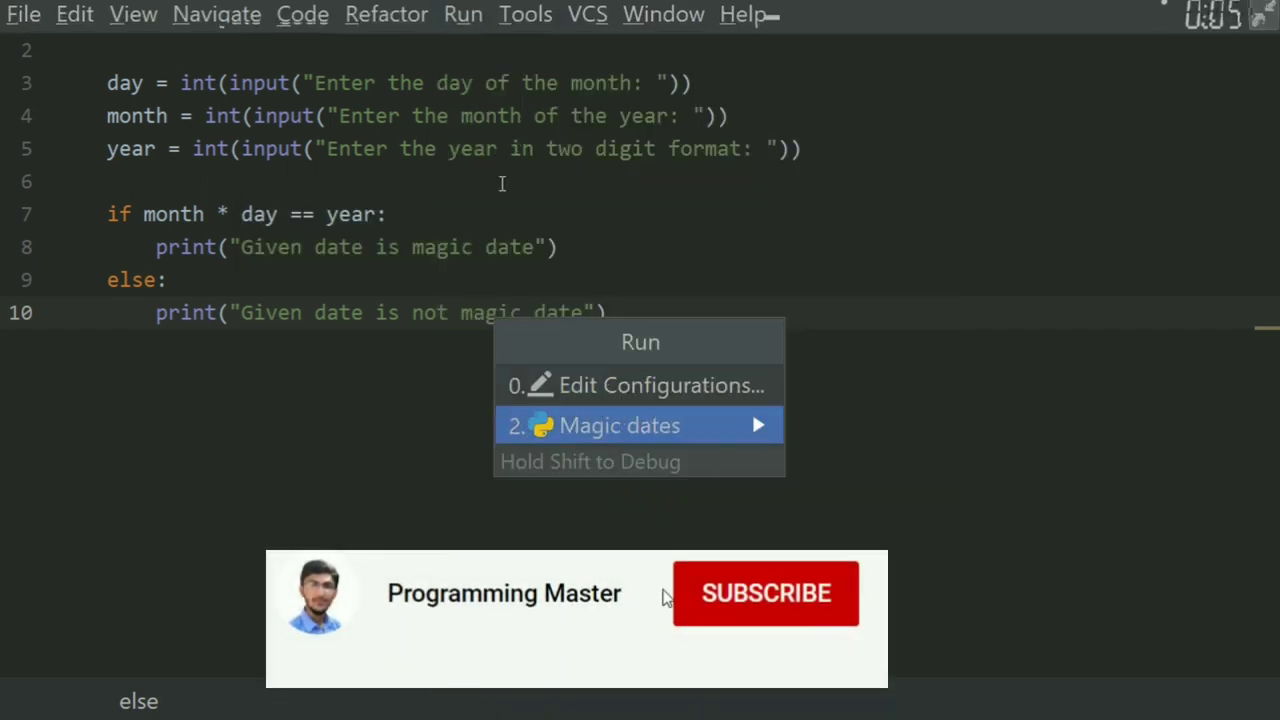
click(620, 424)
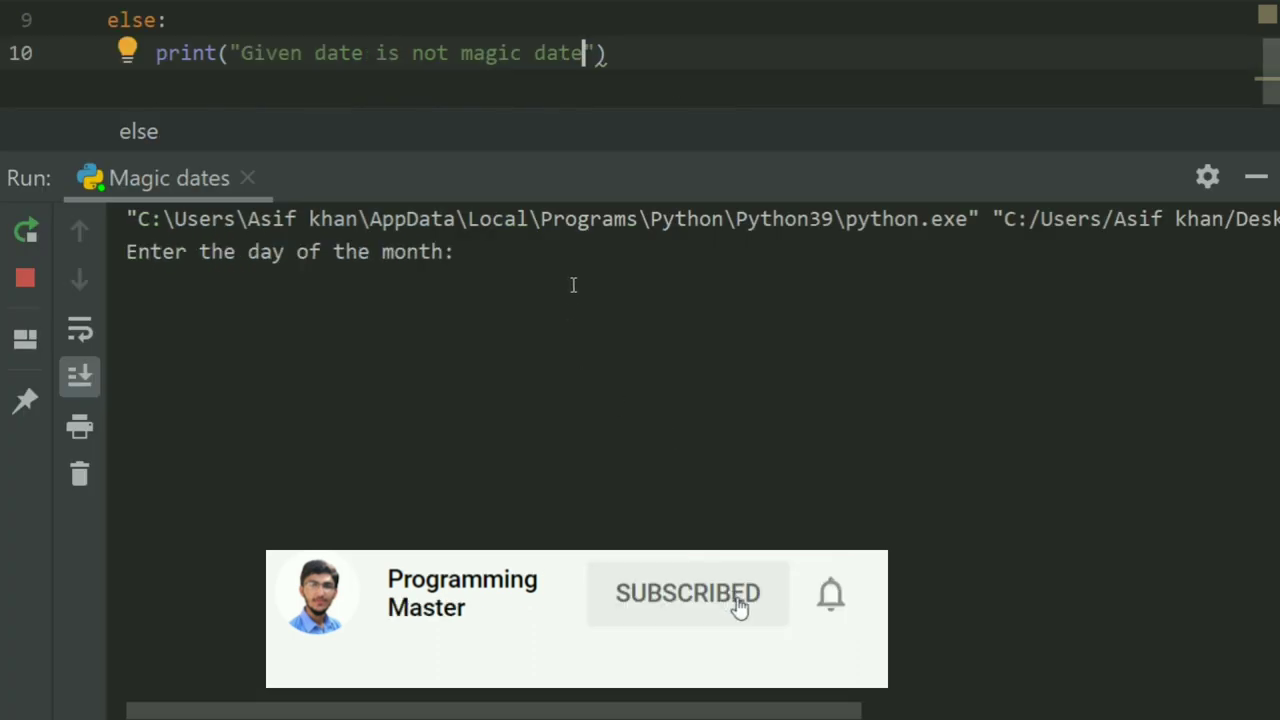
click(832, 592)
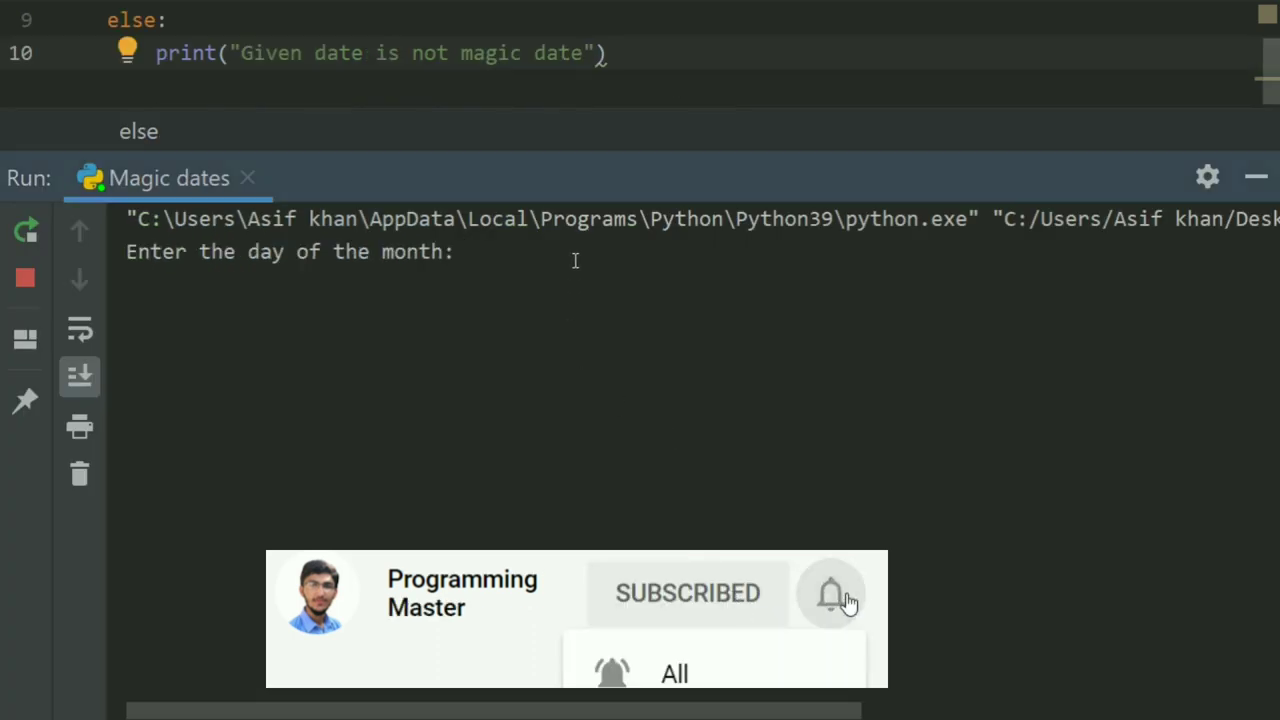
click(832, 592)
text(10)
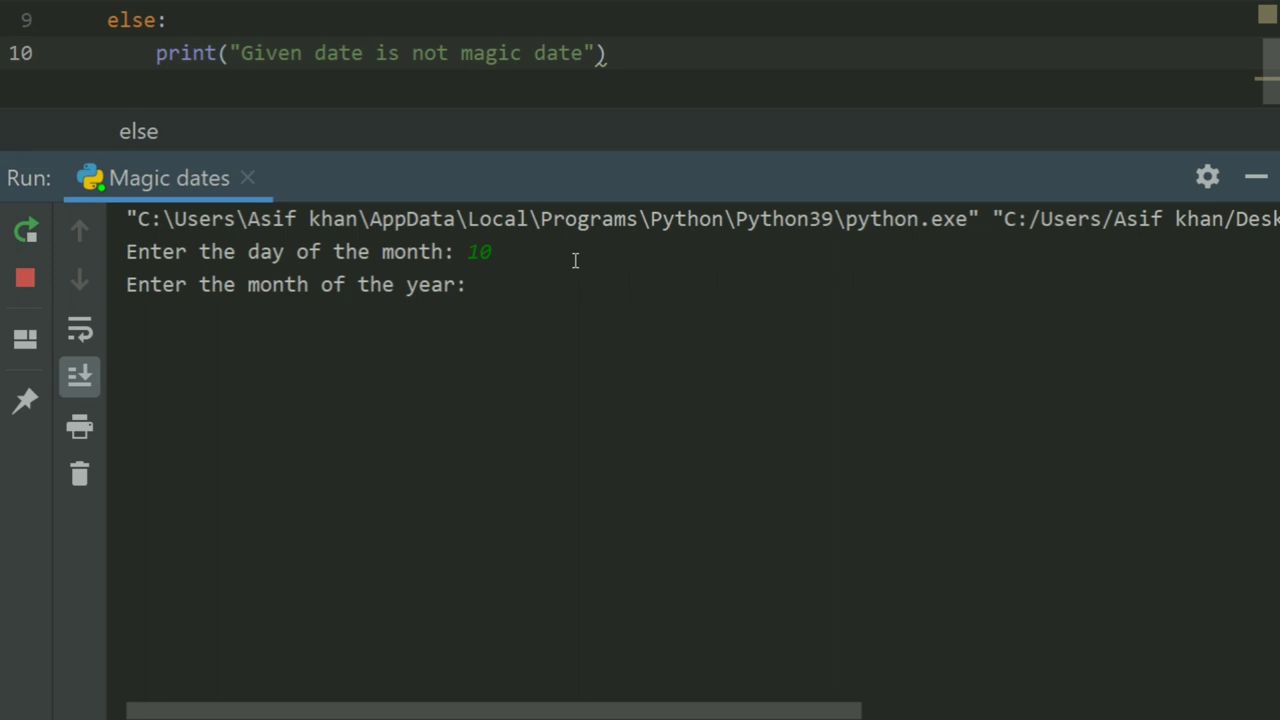
text(5)
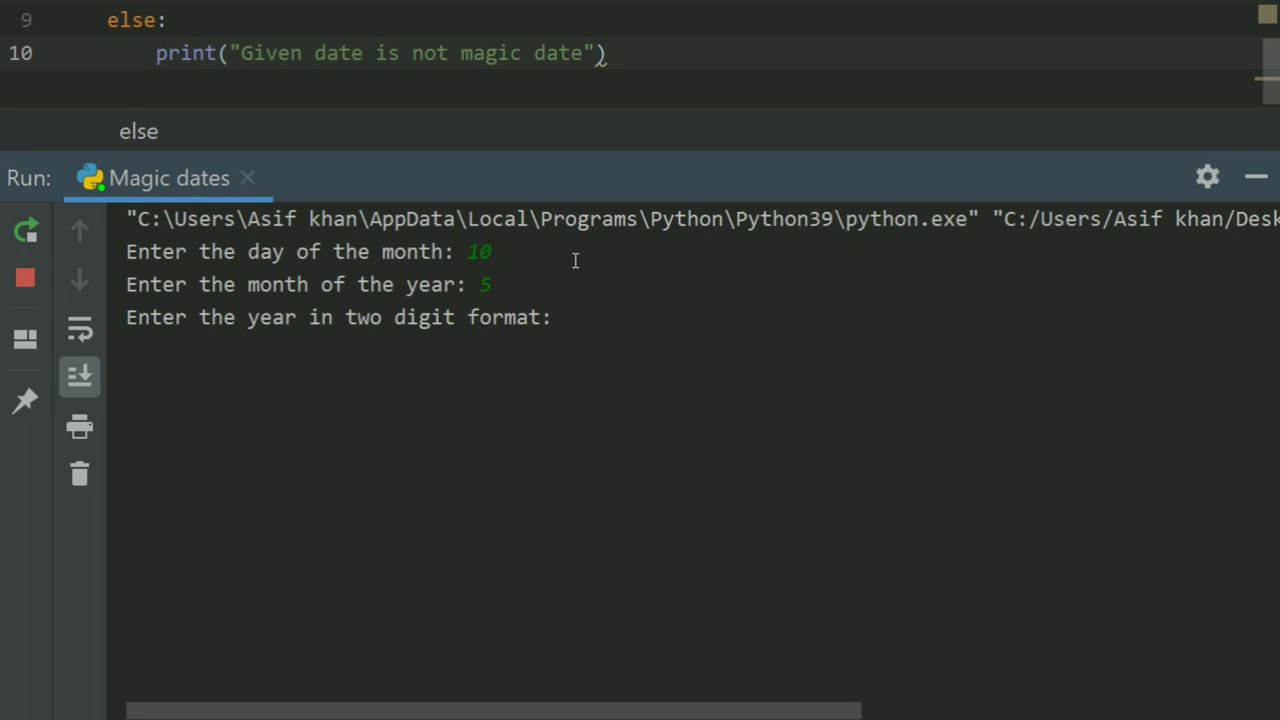
text(66)
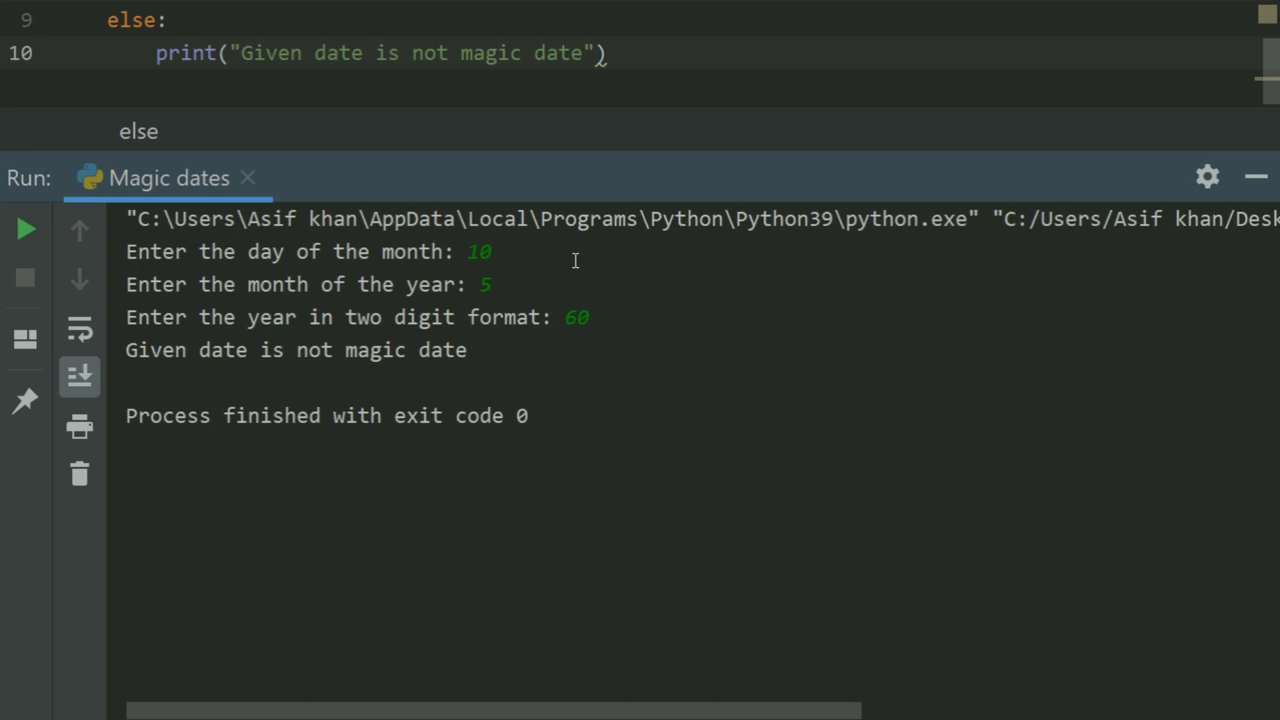
click(24, 230)
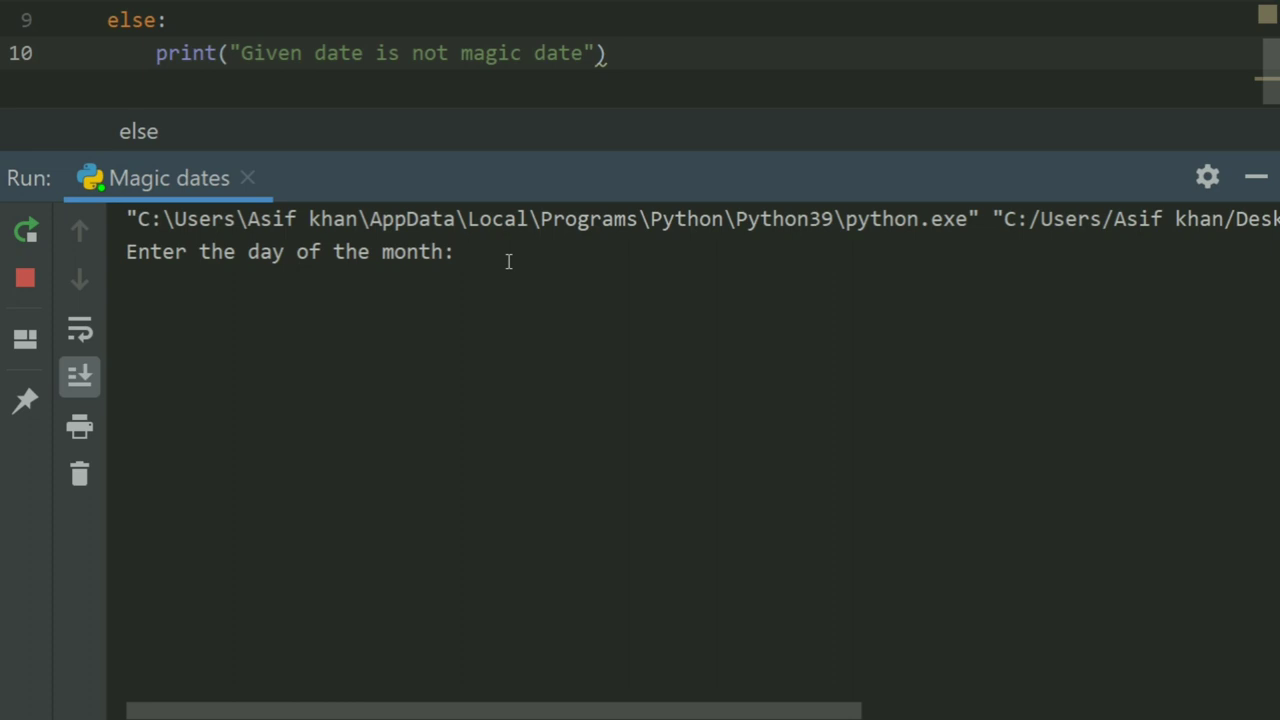
- Enter day 10, month 6, year 60 in the Run console, getting 'Given date is magic date'
text(1)
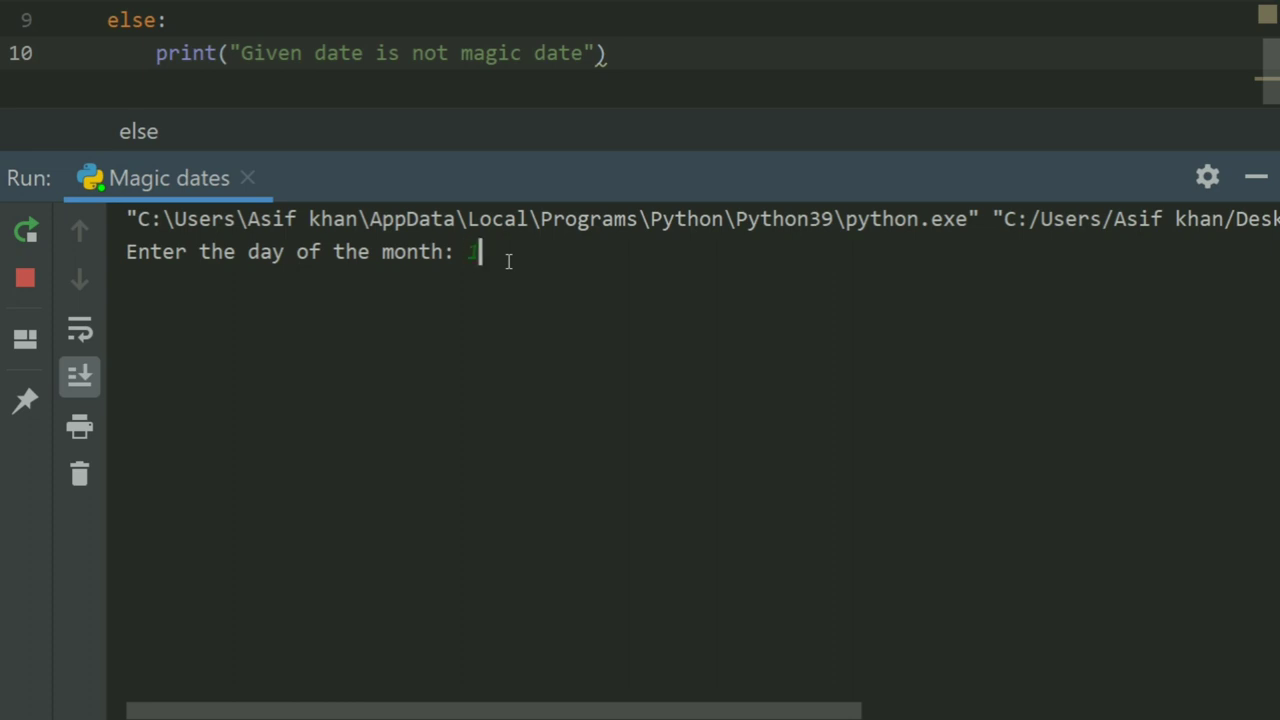
text(0)
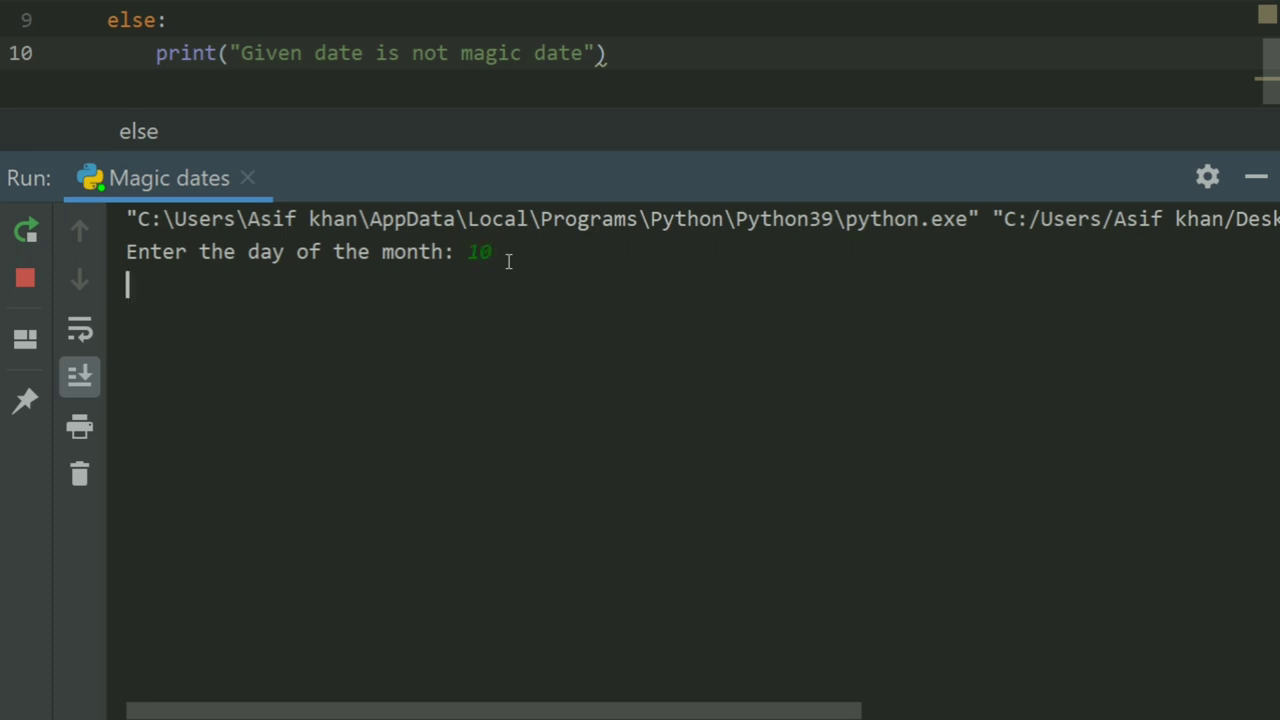
key(enter)
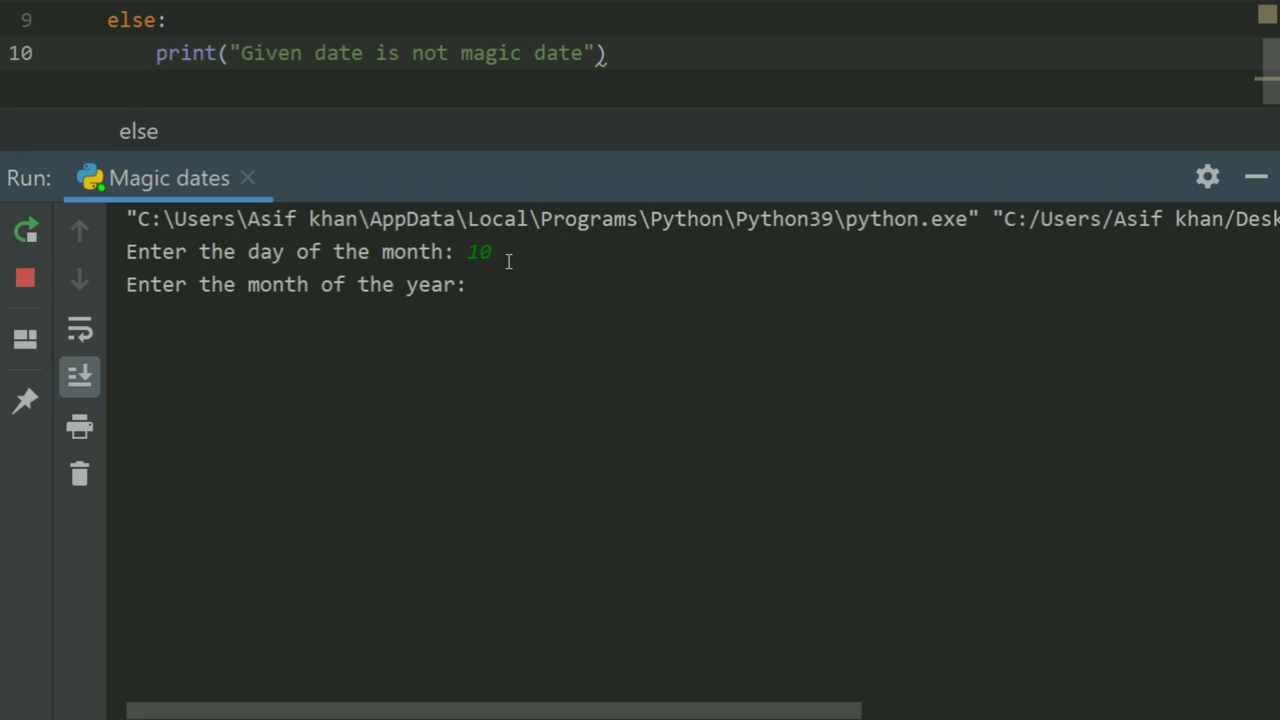
text(6)
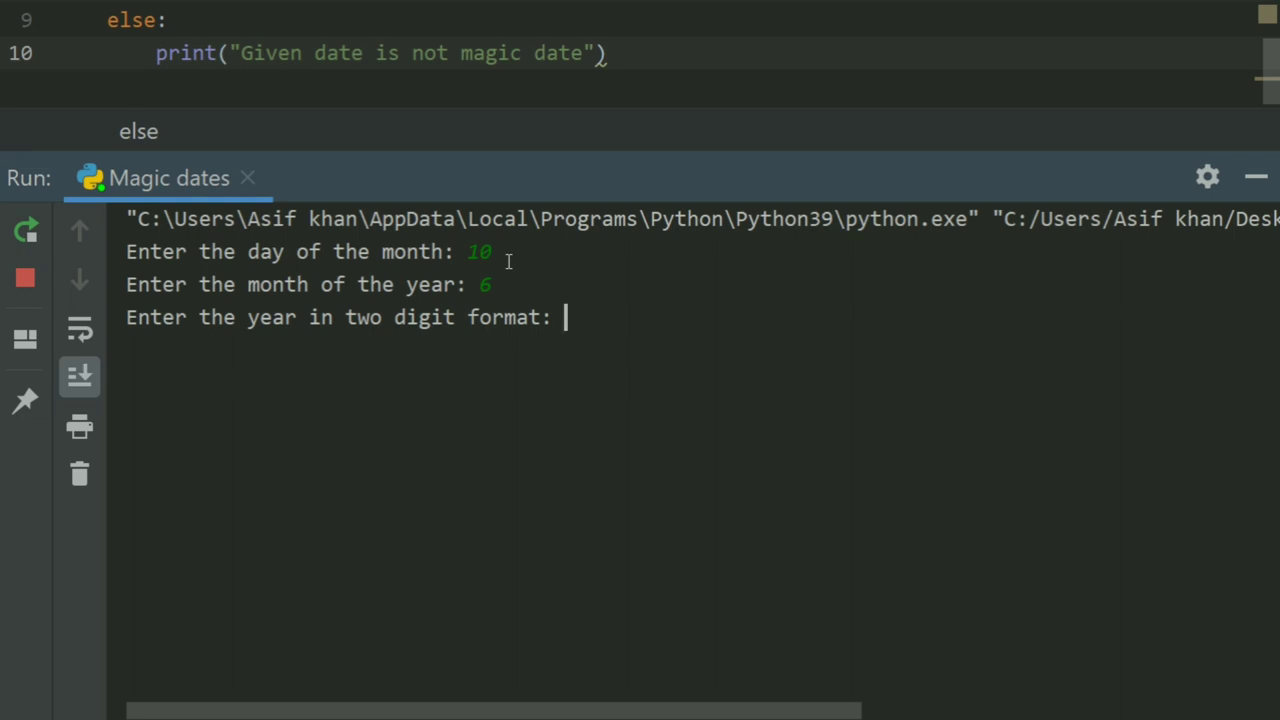
text(60)
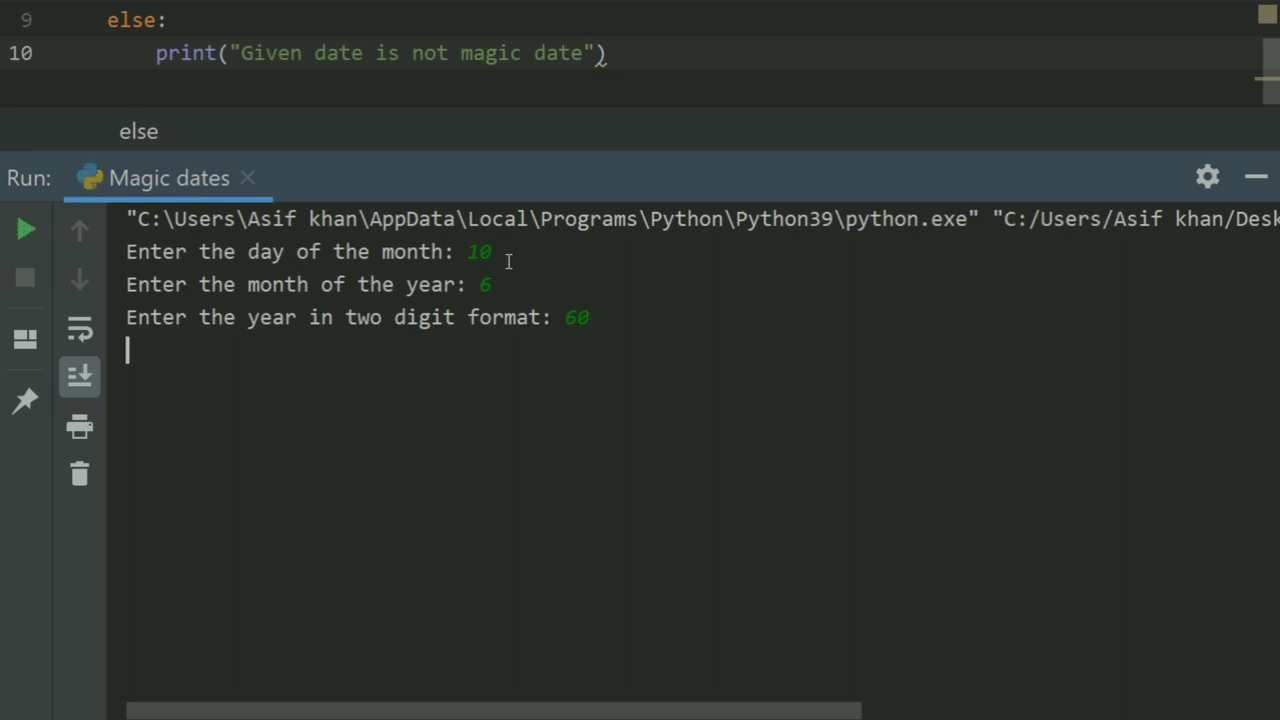
key(Enter)
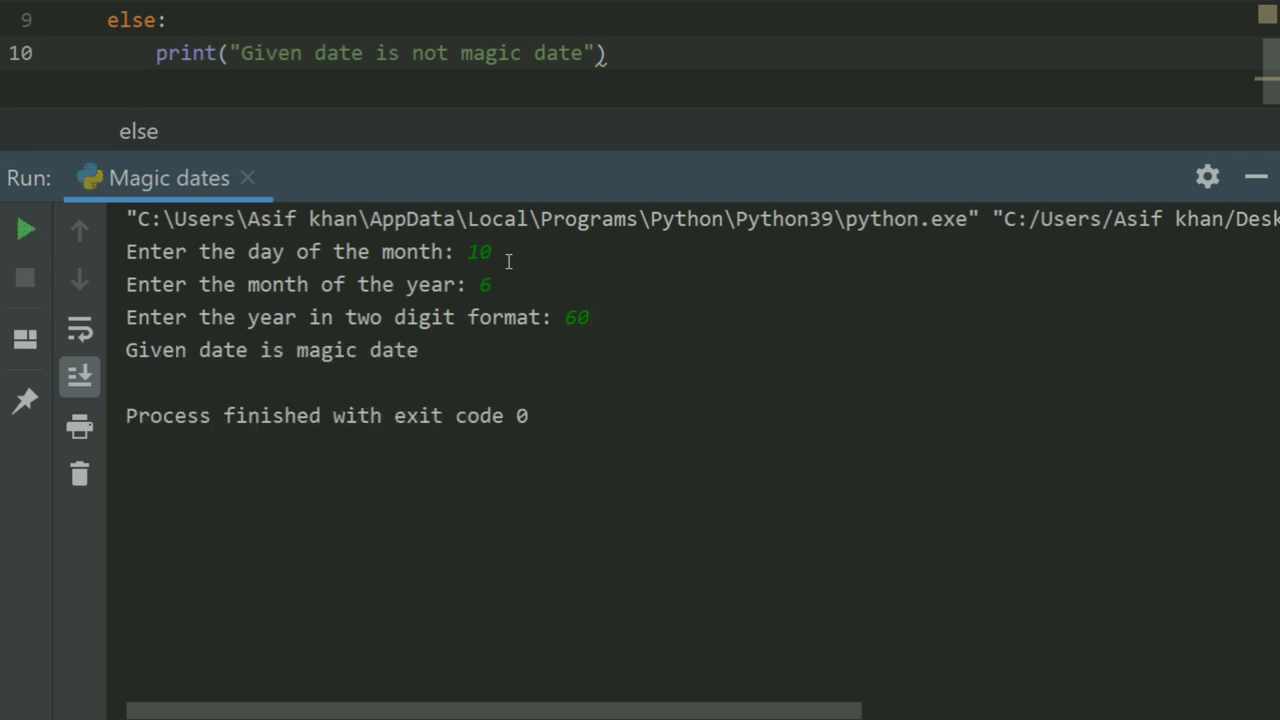